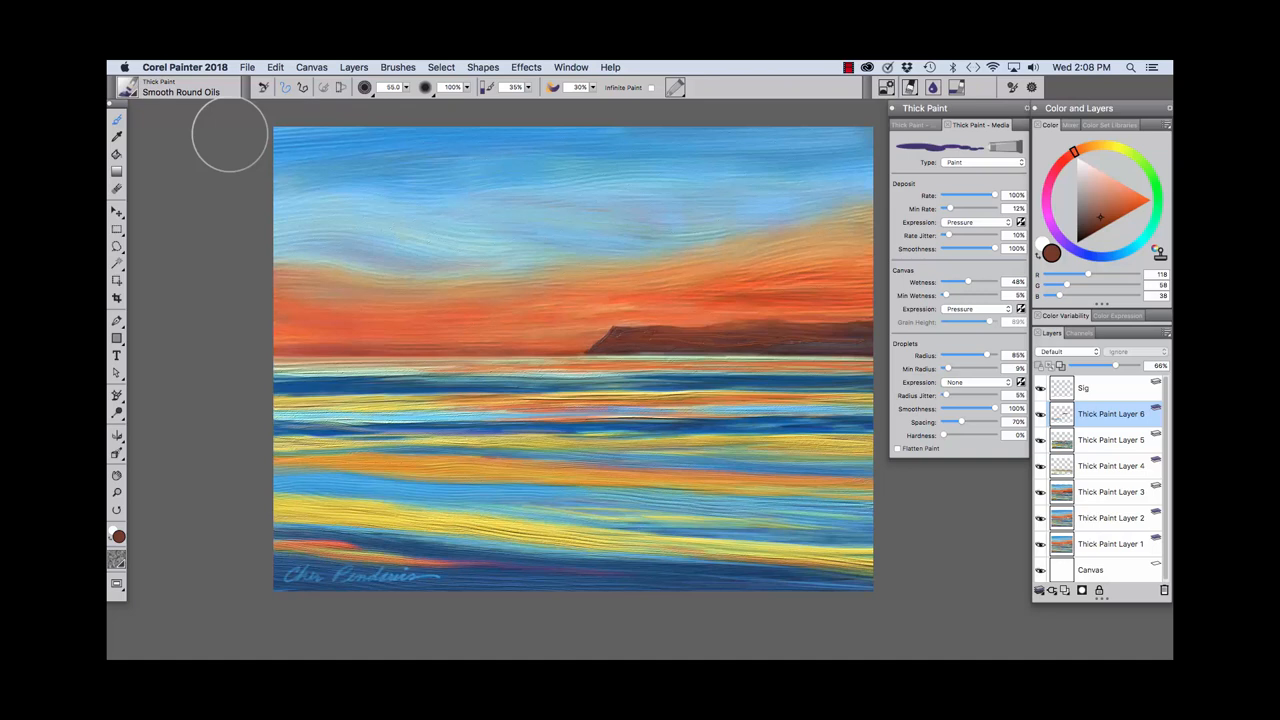
mouse_move(184, 130)
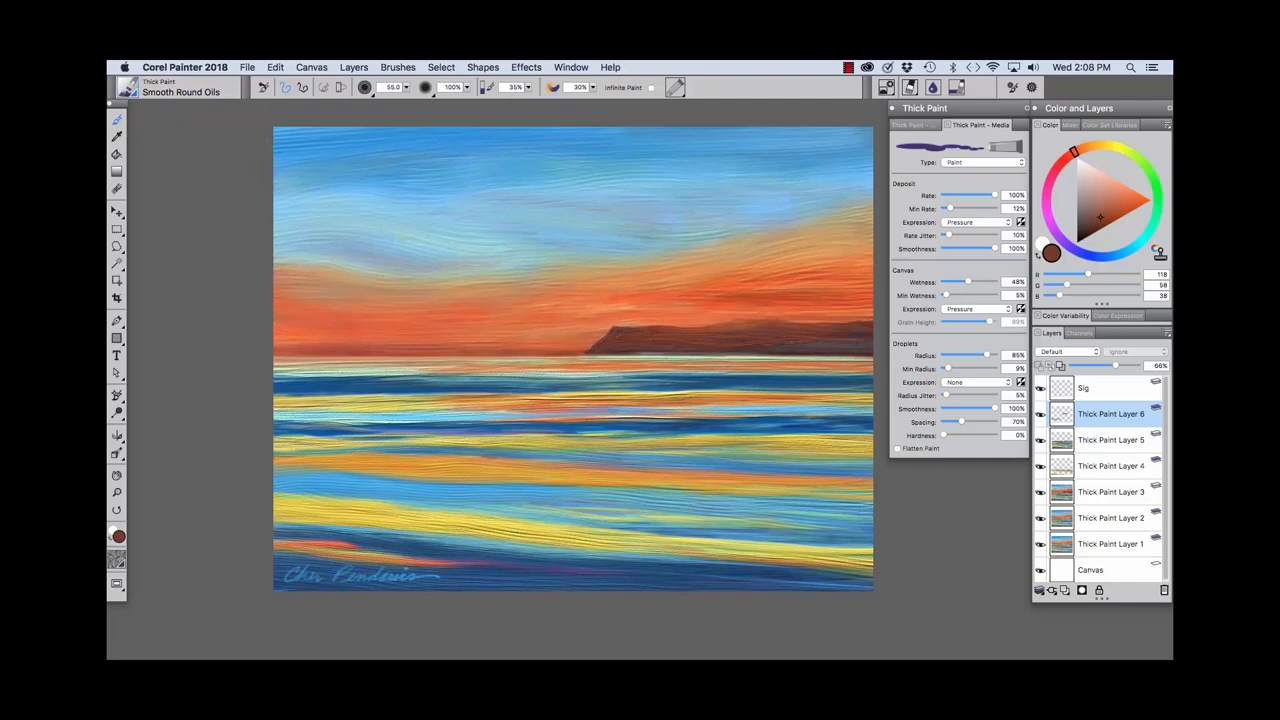
- Paint a blue test stroke at top-left with the plain Paint type, then one with Paint with Grain
click(160, 88)
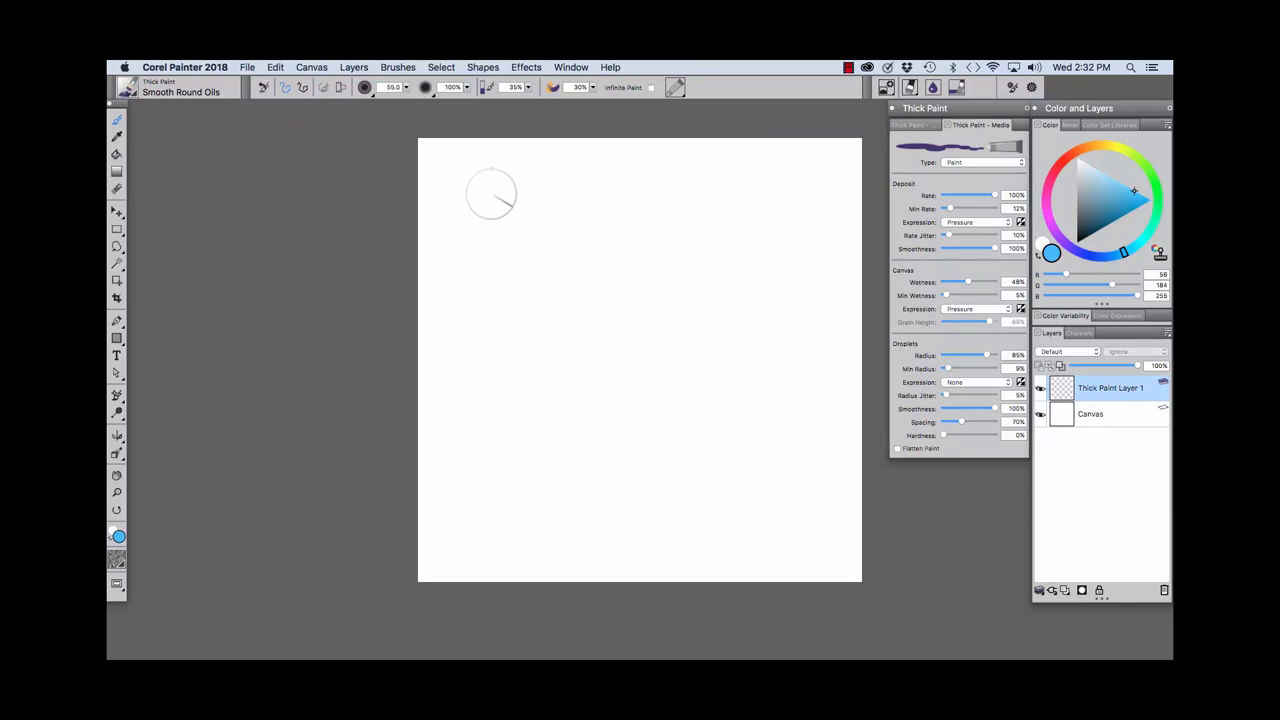
mouse_move(496, 198)
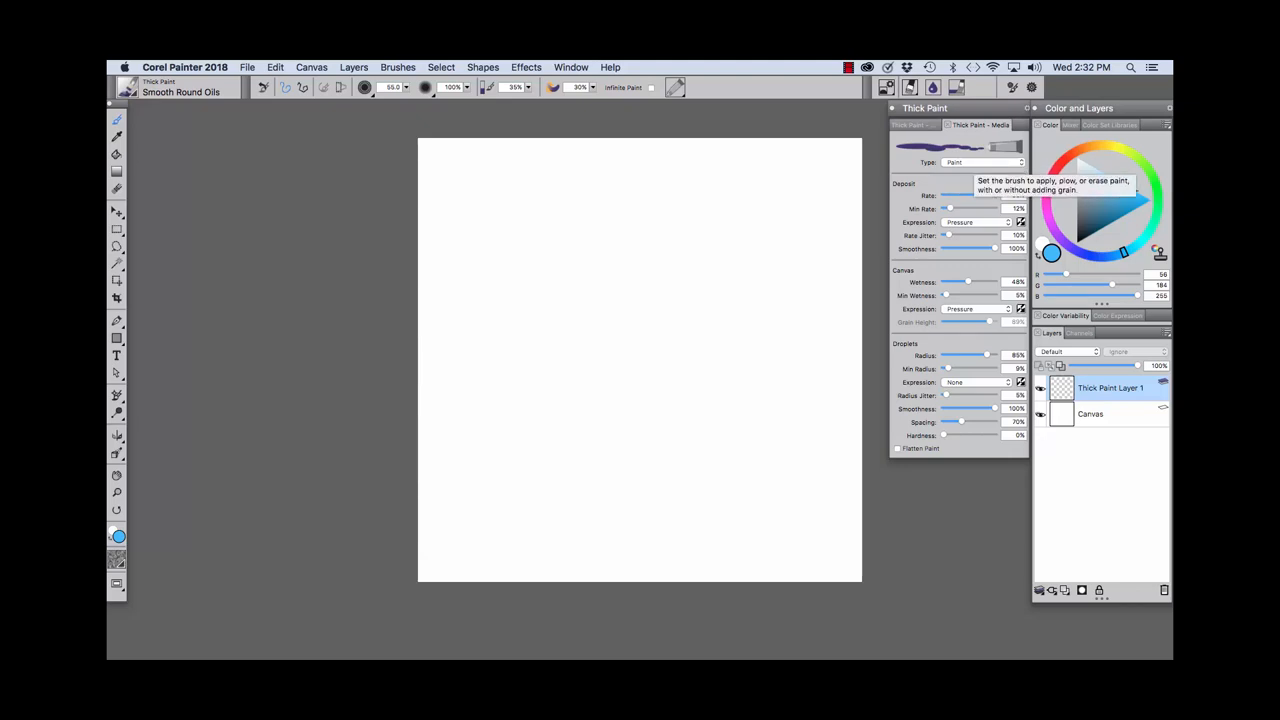
click(980, 162)
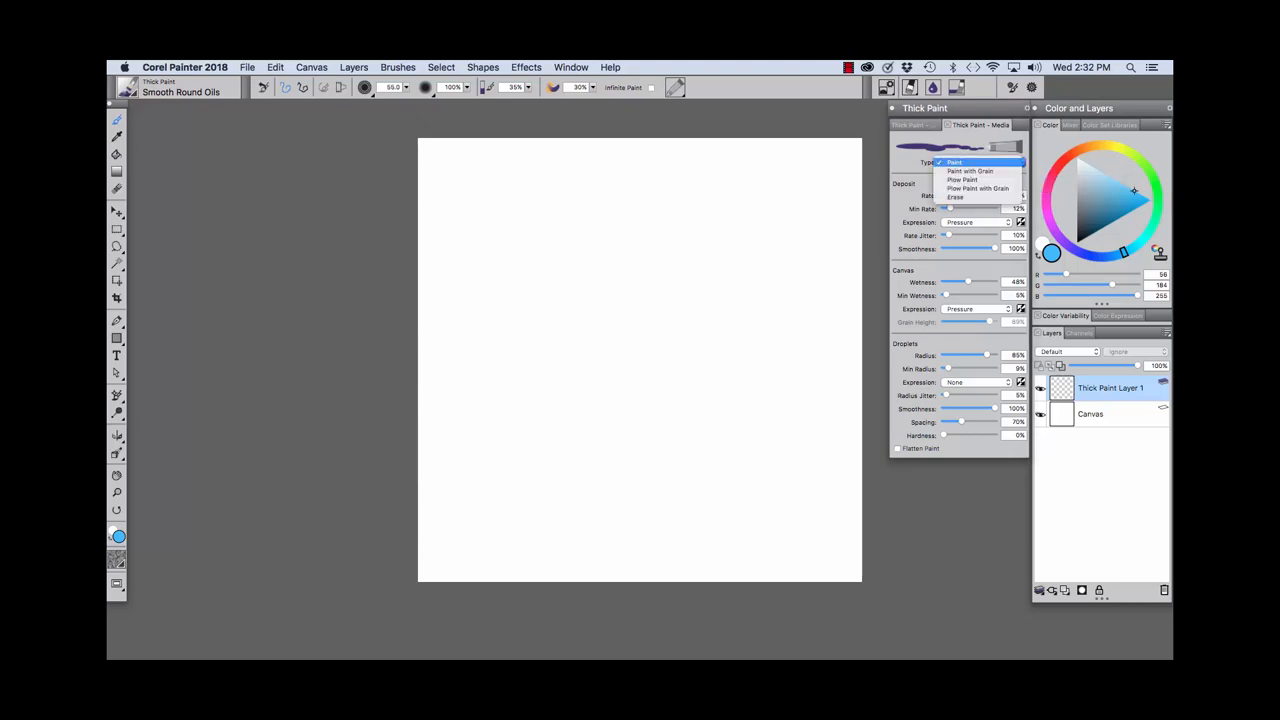
click(954, 162)
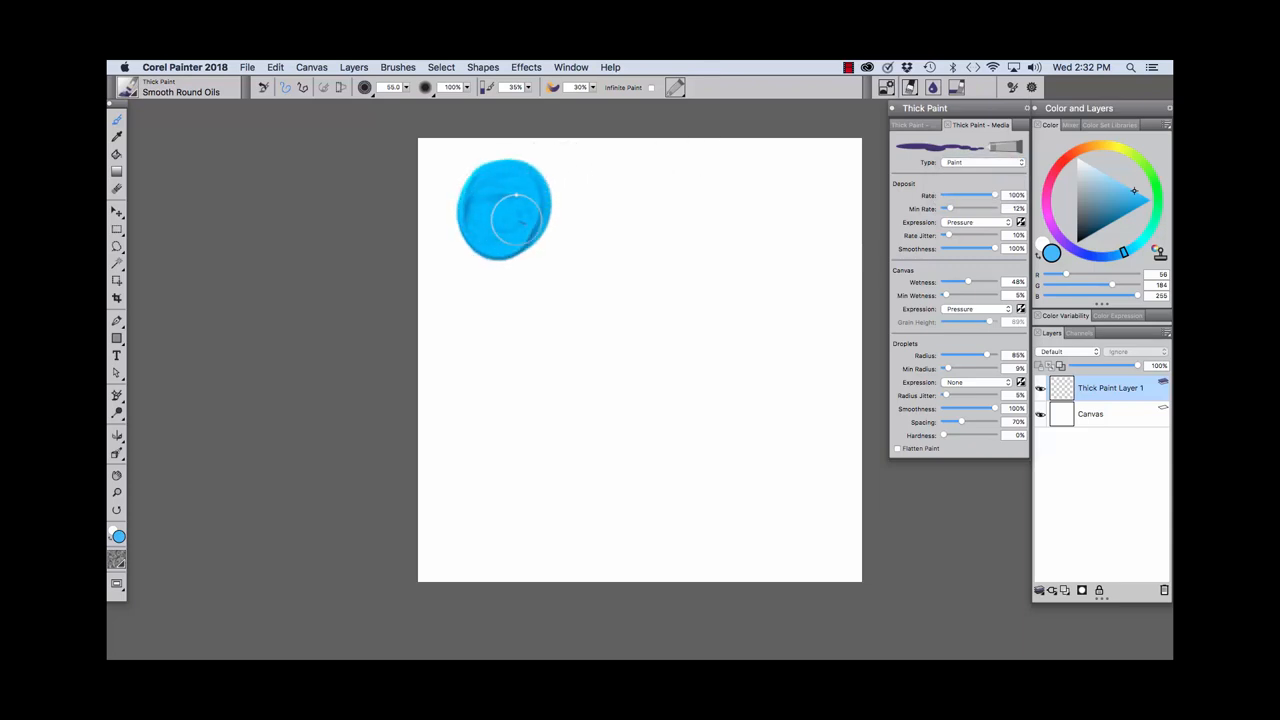
drag(504, 210, 520, 304)
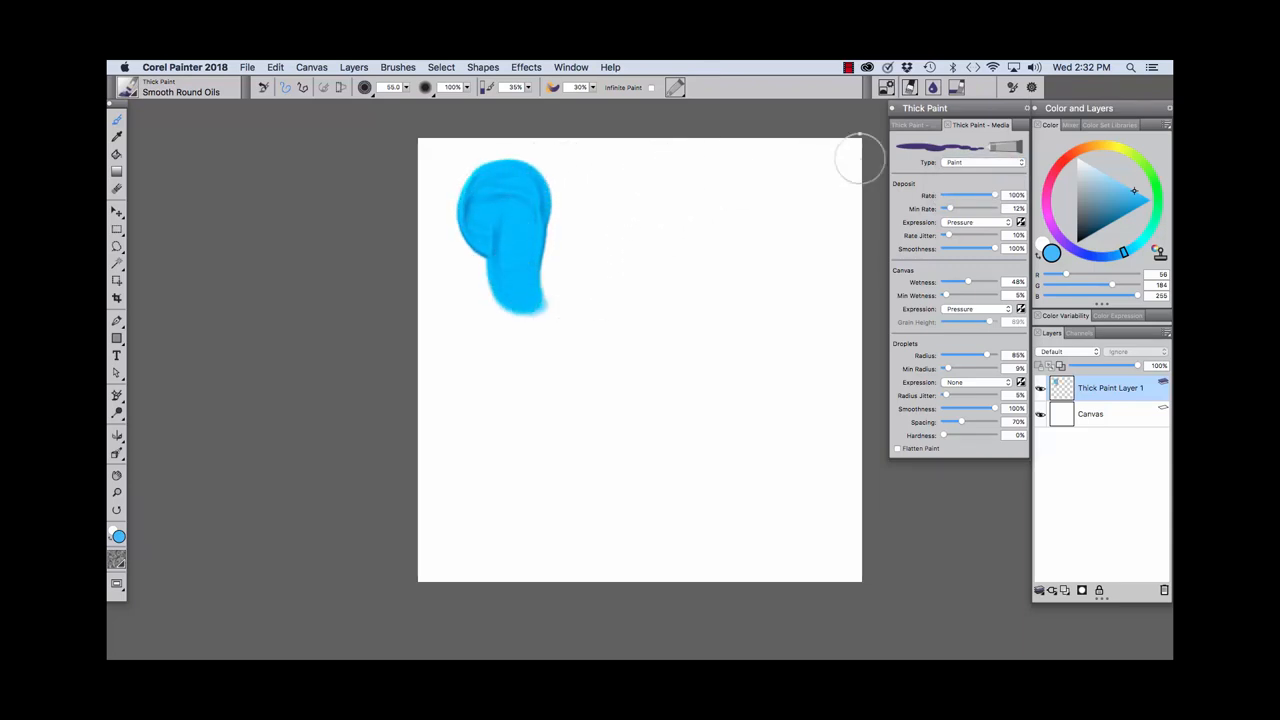
click(984, 160)
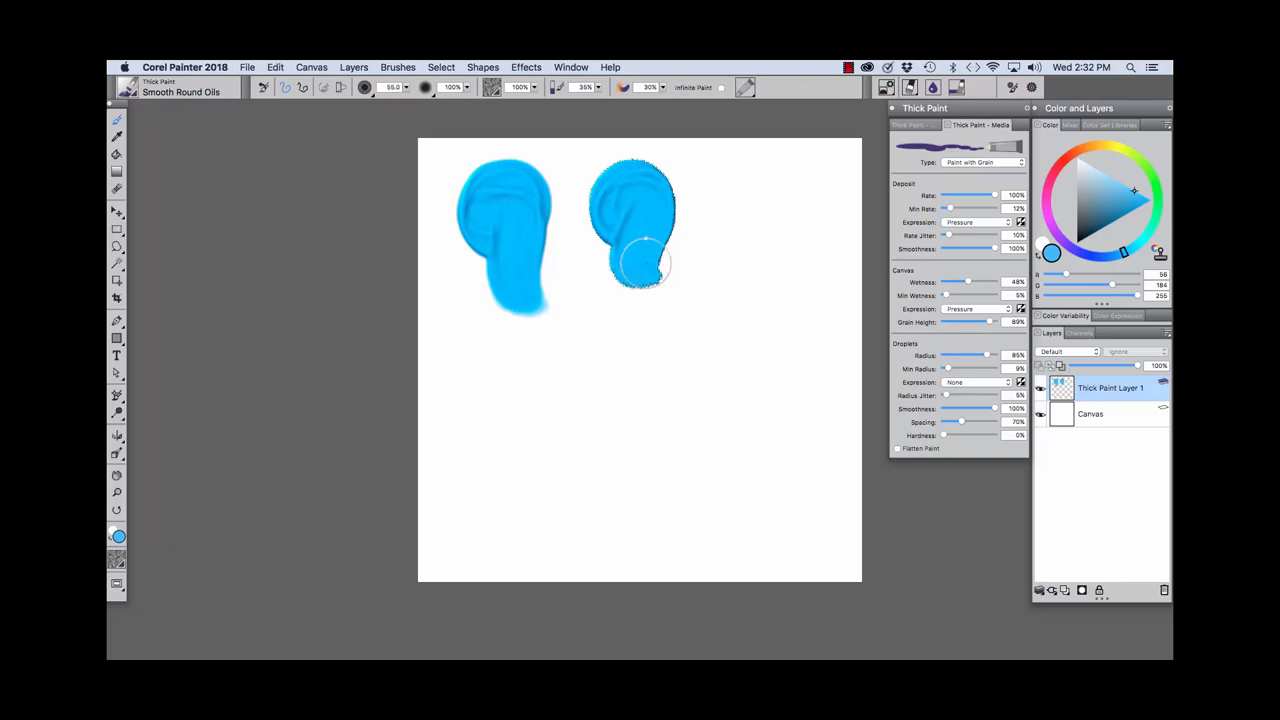
- Switch to the Flow Paint type and paint a thicker stroke at the top right
click(984, 162)
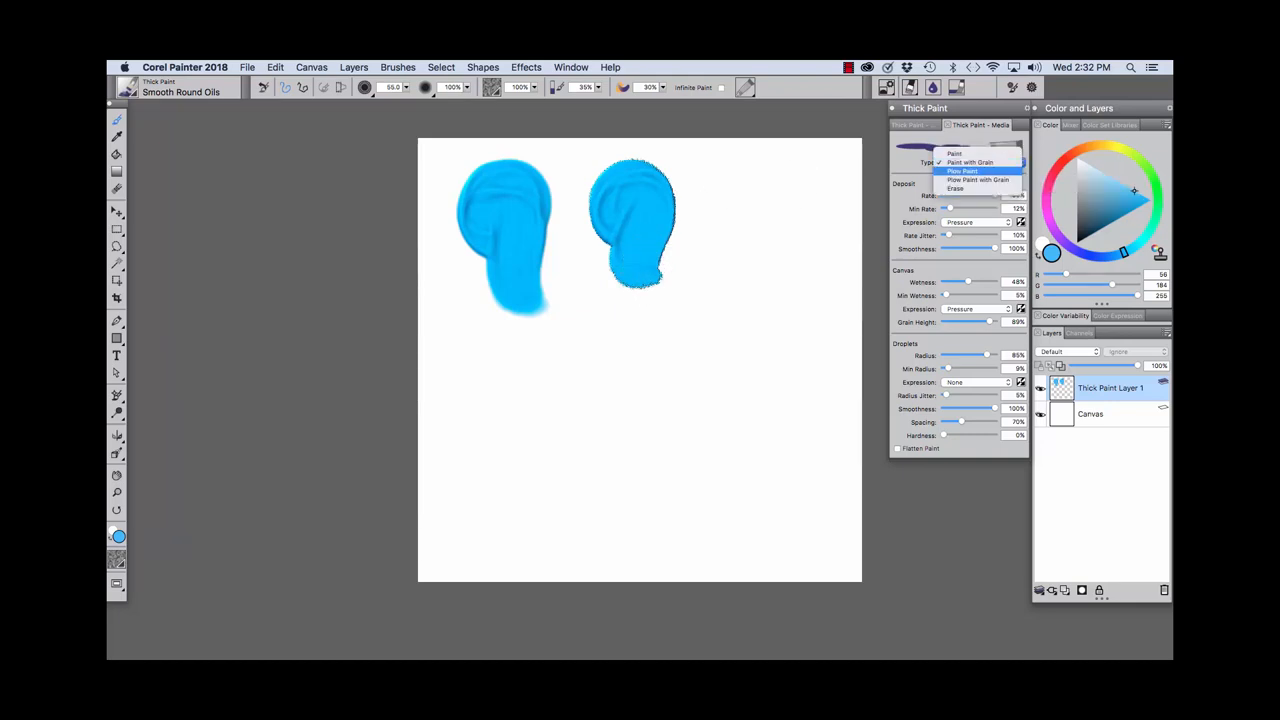
click(960, 172)
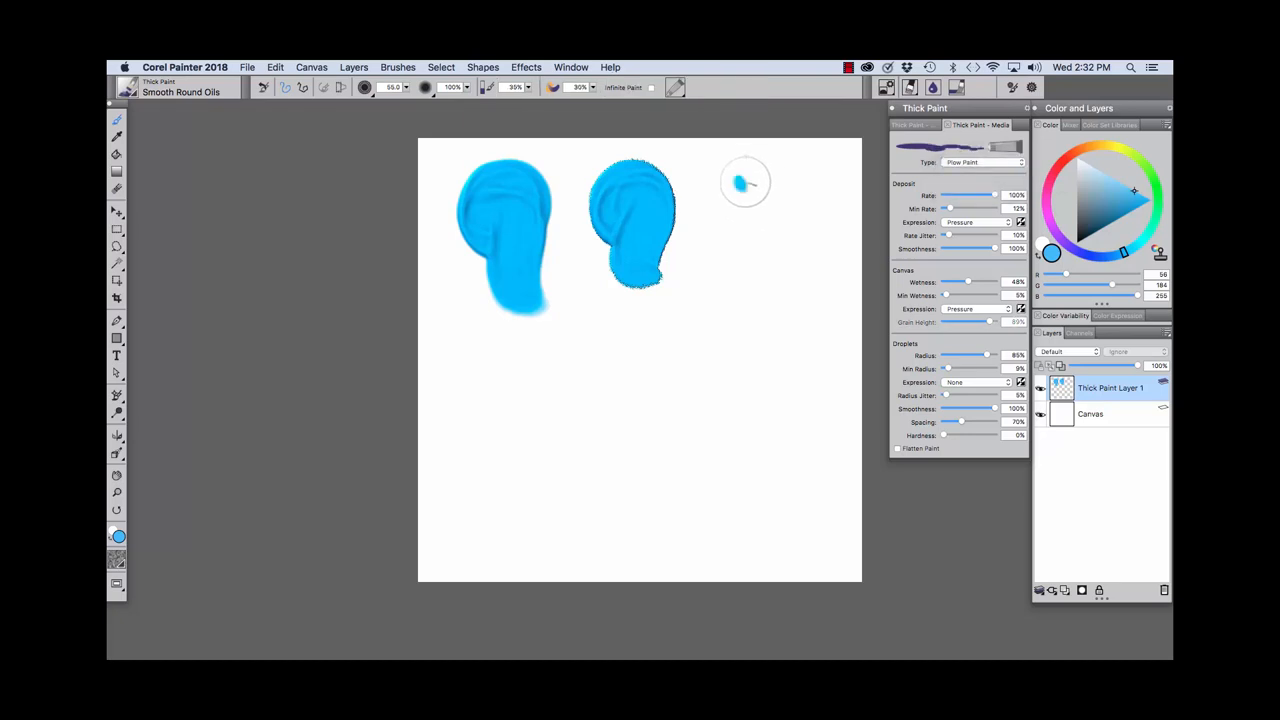
drag(744, 180, 790, 310)
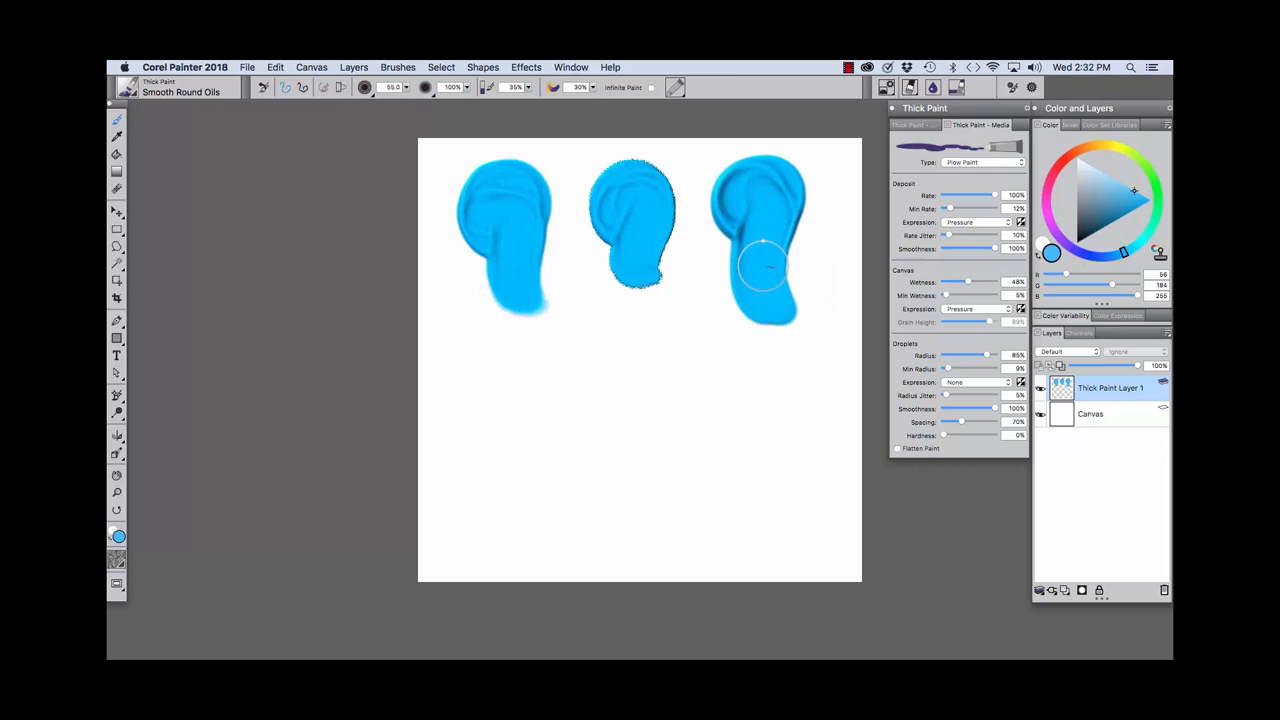
drag(760, 270, 780, 236)
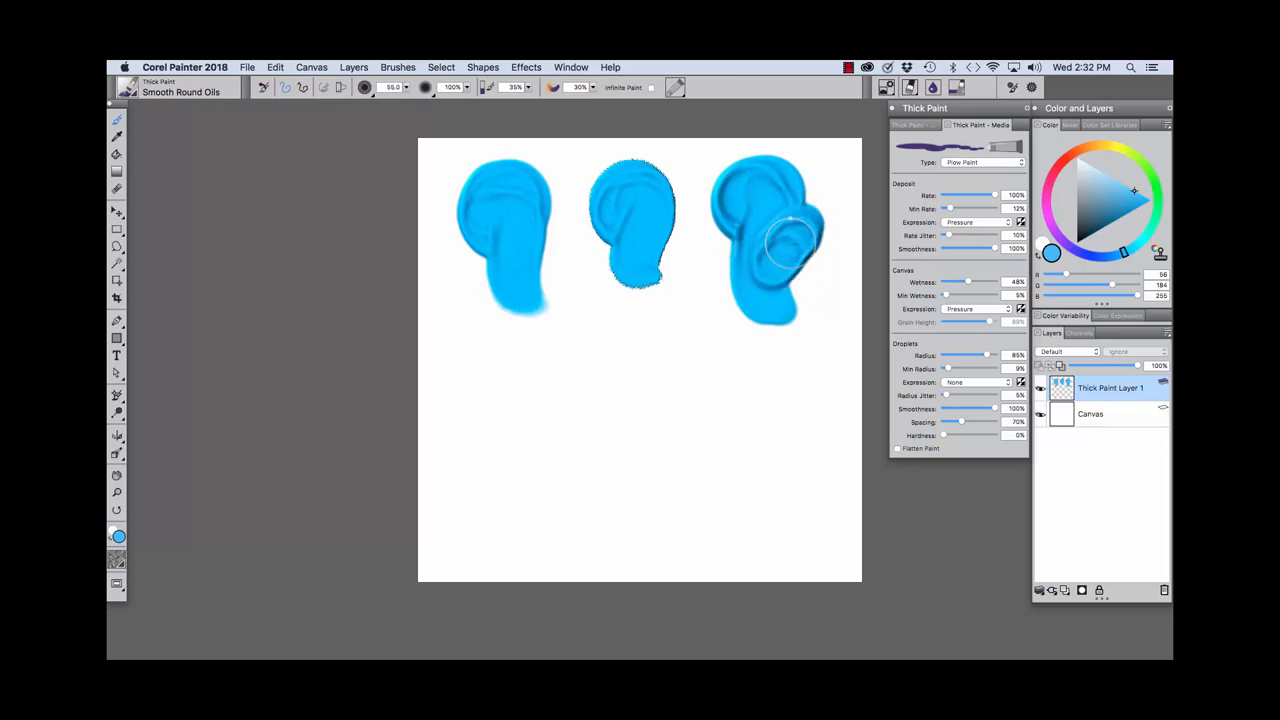
- Switch to Flow Paint with Grain and paint a grainy stroke below the first
click(984, 162)
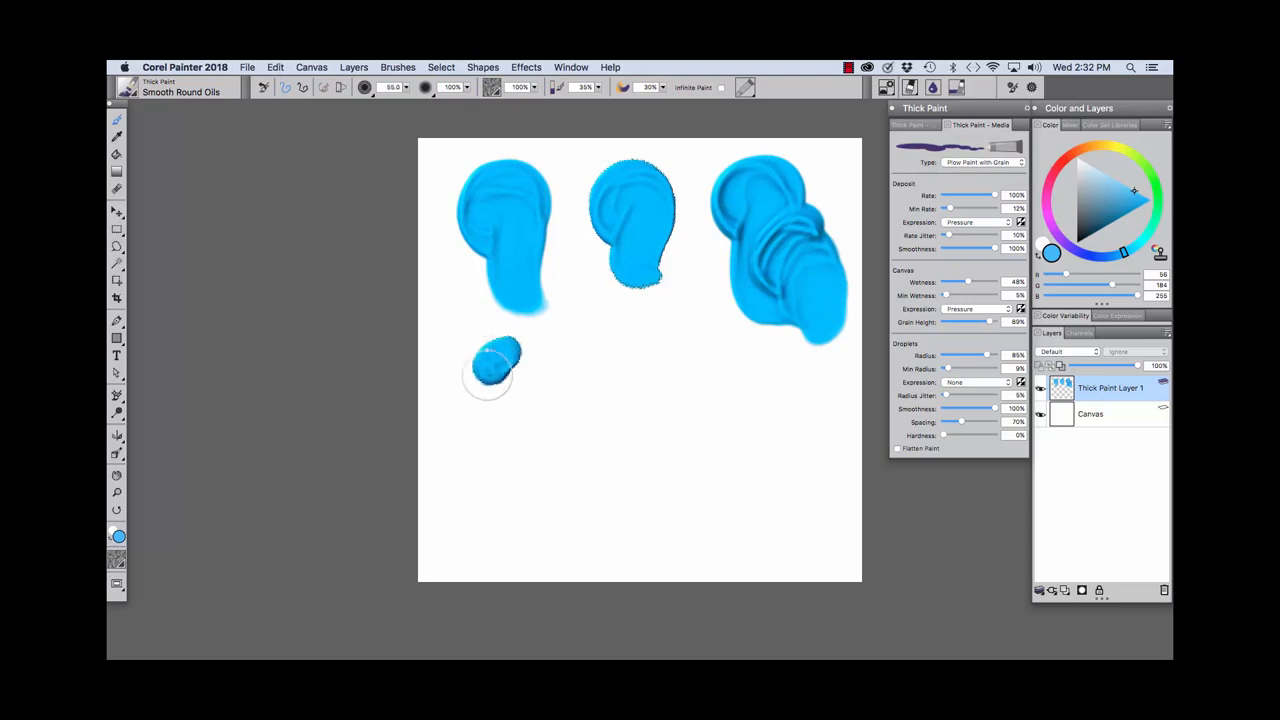
drag(490, 370, 550, 410)
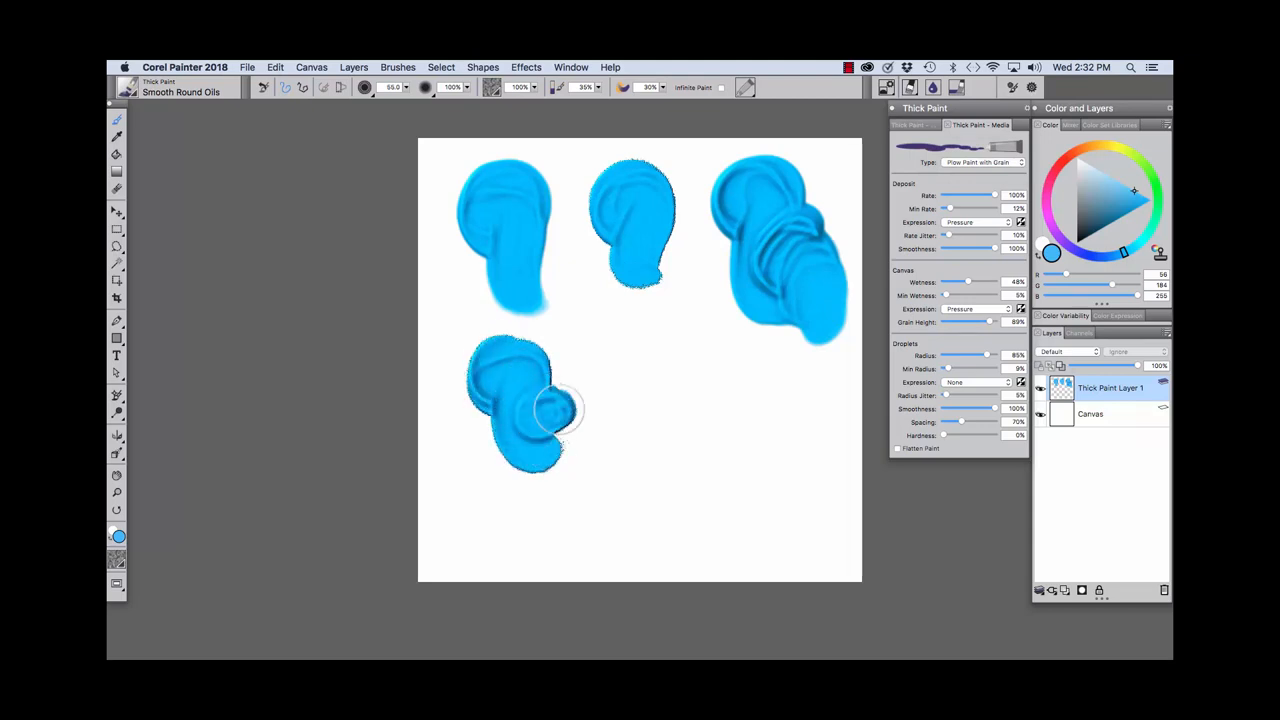
click(1020, 162)
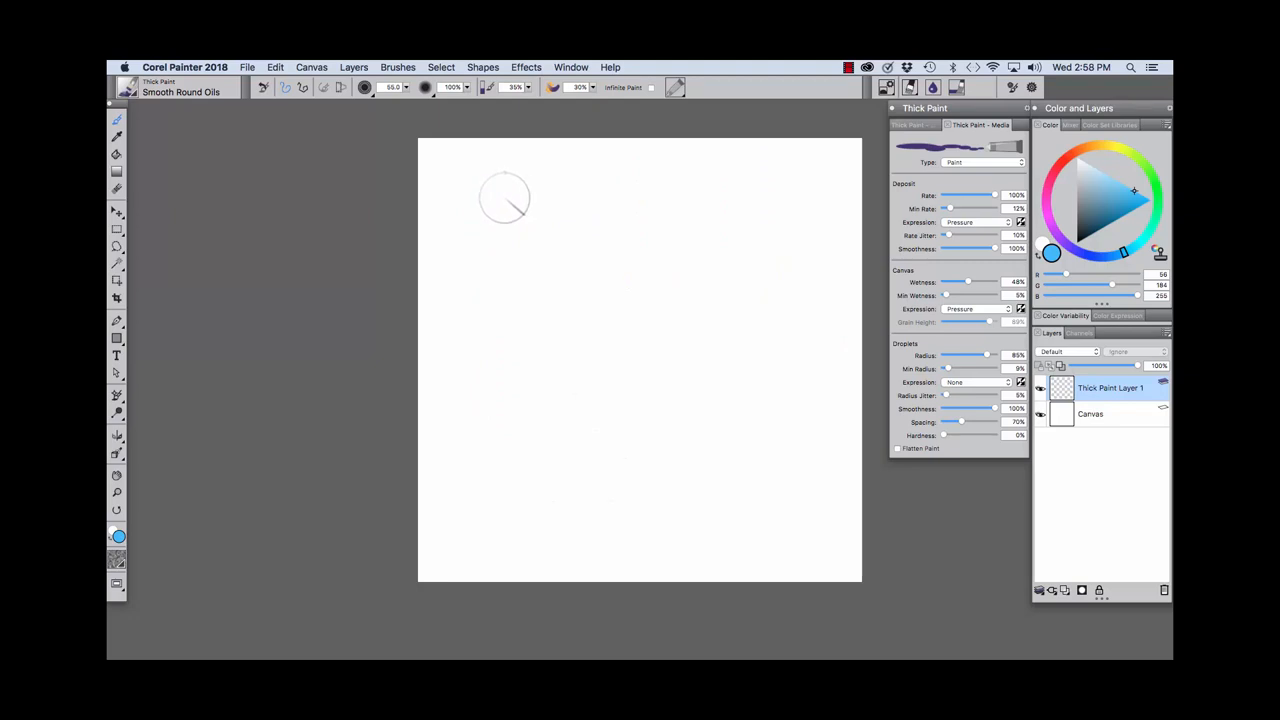
mouse_move(508, 188)
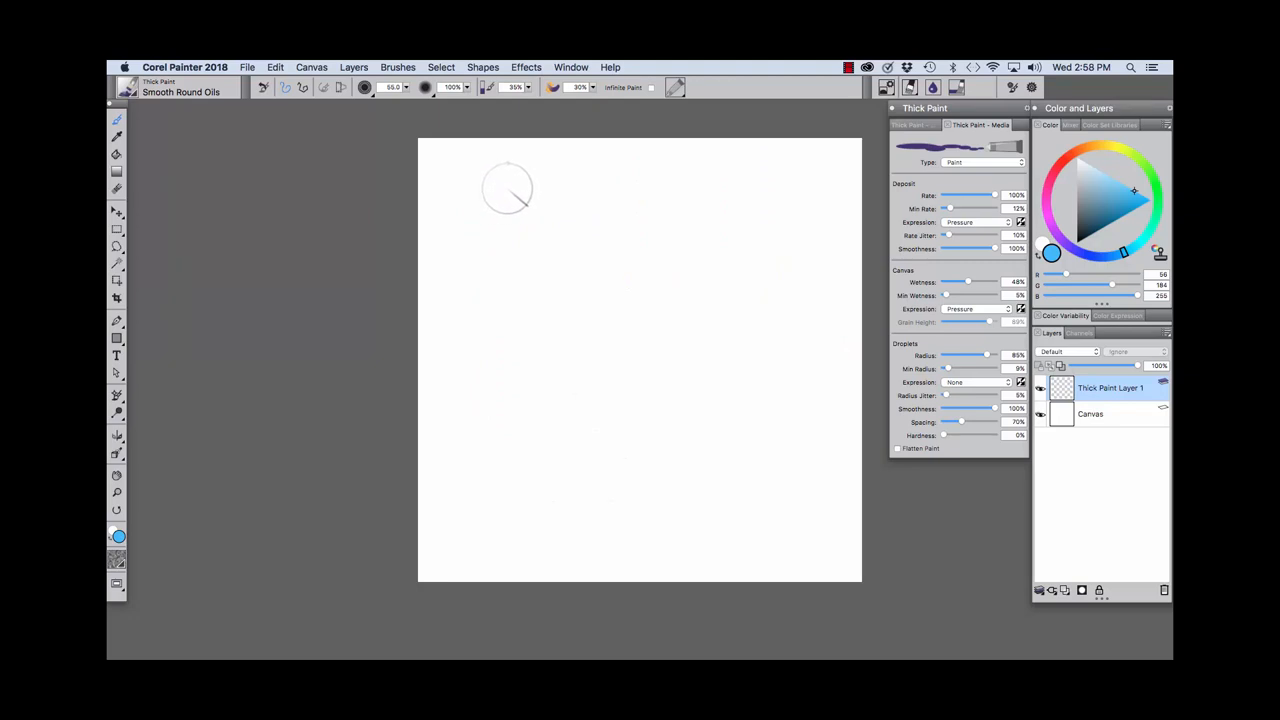
- Paint three thick blue test strokes across the top row with Smooth Round Oils
drag(510, 184, 490, 240)
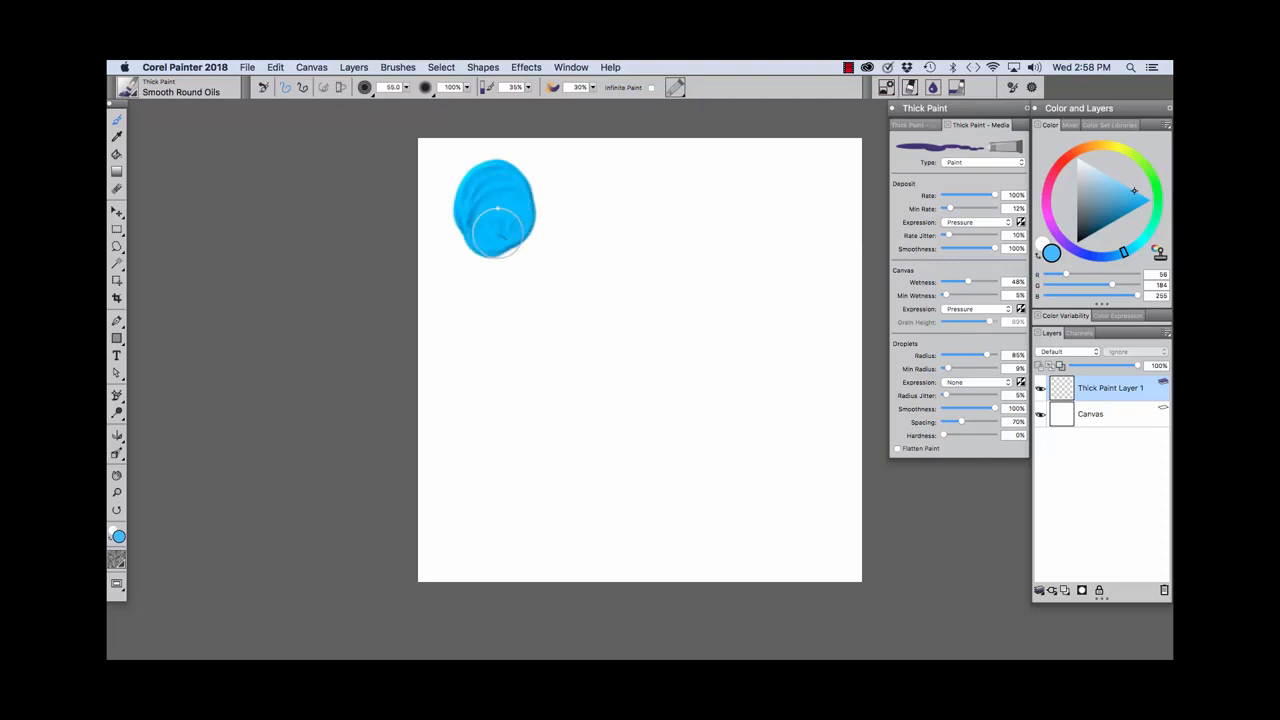
drag(496, 210, 530, 290)
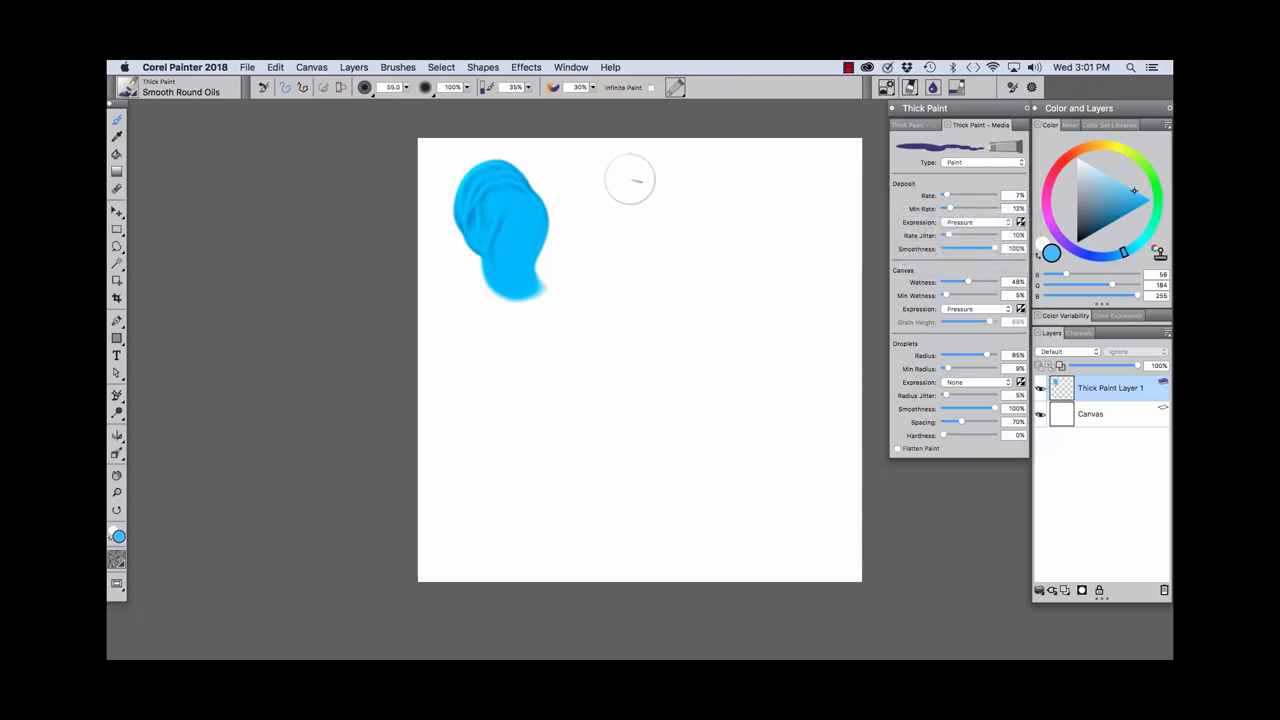
drag(630, 180, 680, 290)
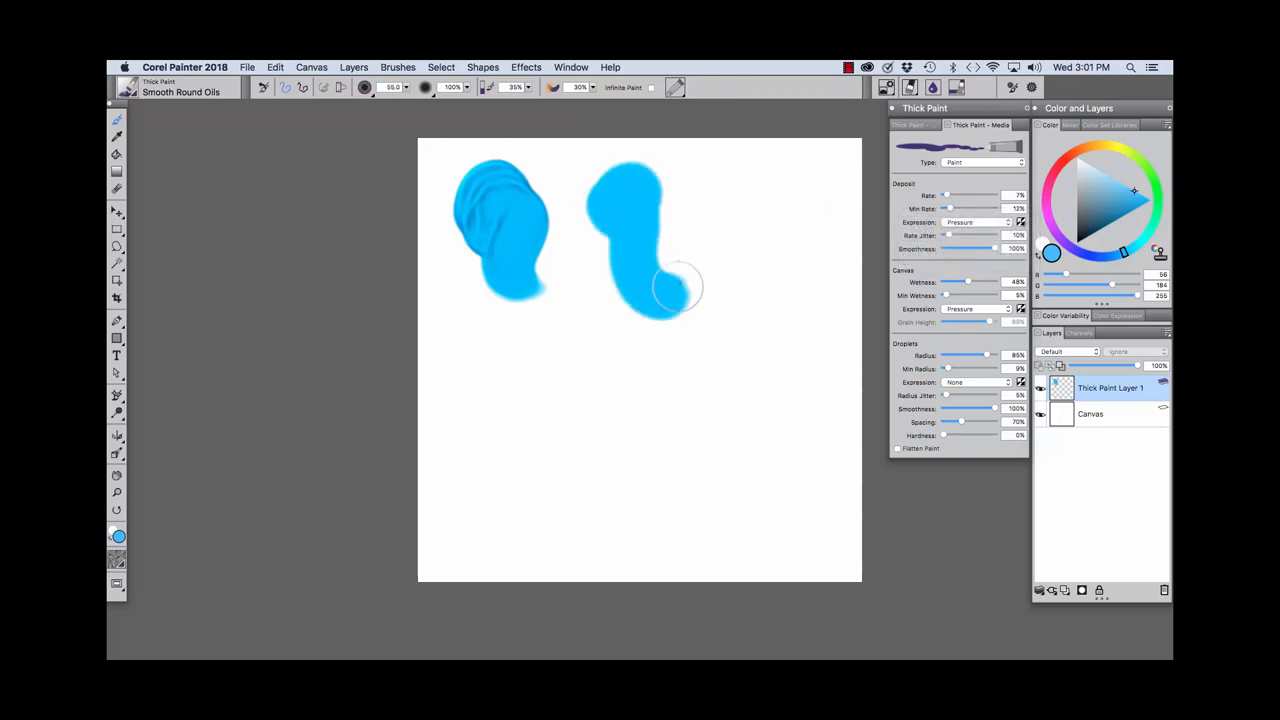
drag(680, 284, 640, 230)
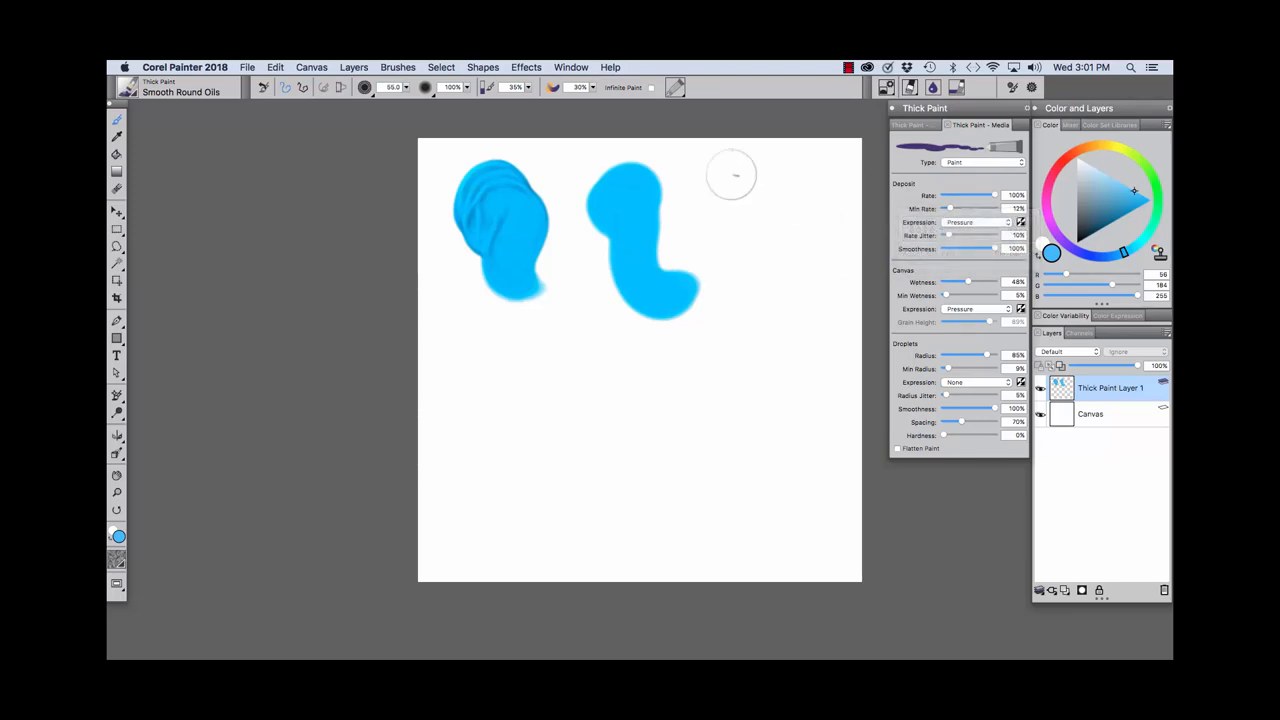
drag(730, 180, 770, 270)
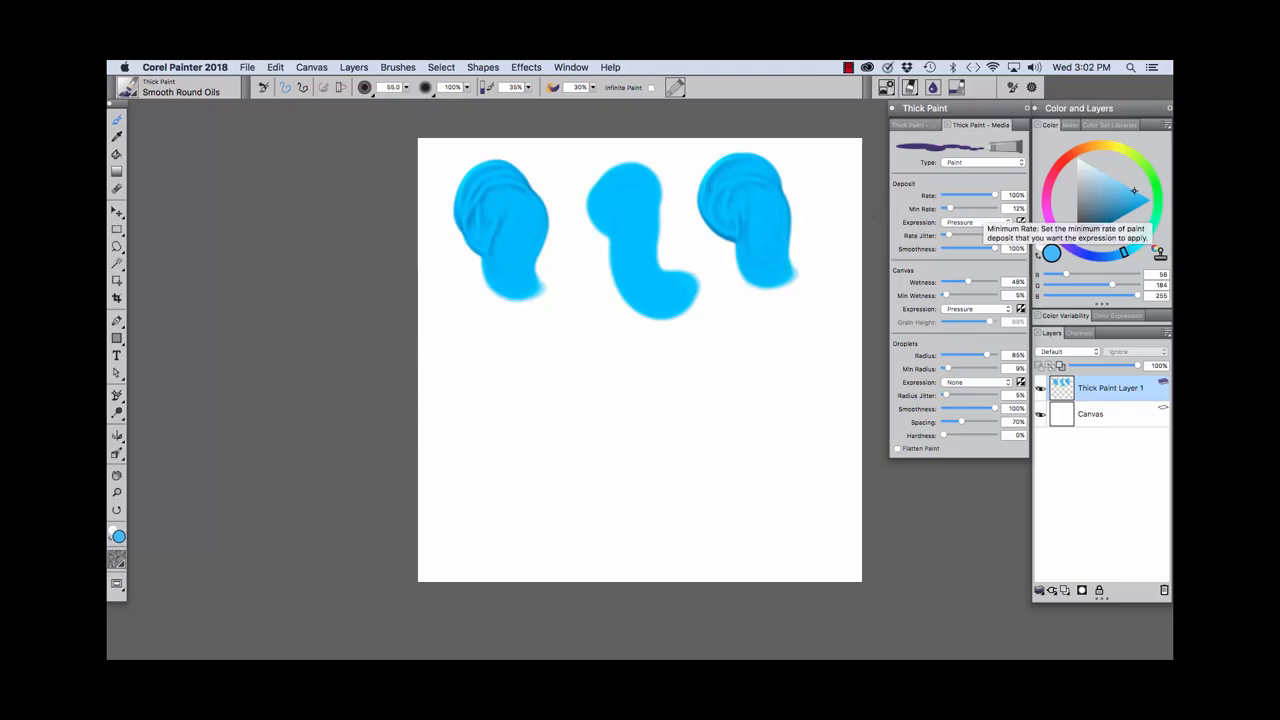
- Give deposit rate an expression with higher jitter and paint a dab and curving stroke below the top row
click(980, 220)
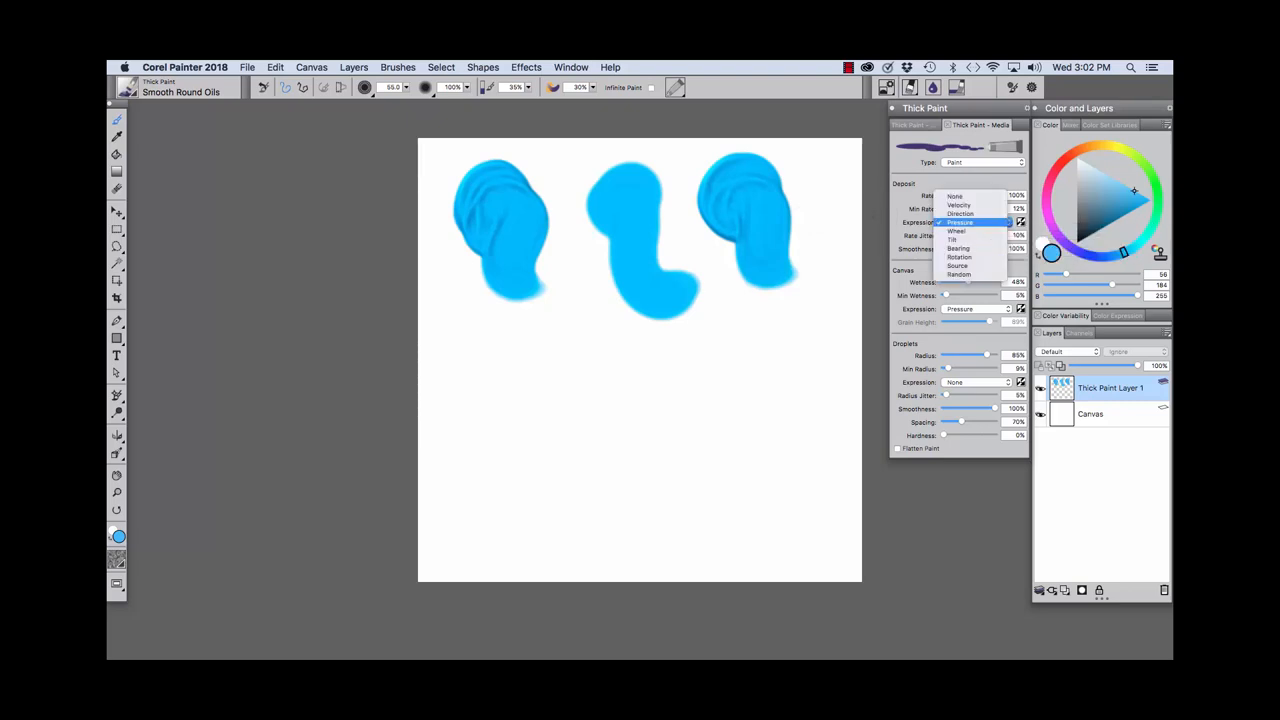
click(960, 222)
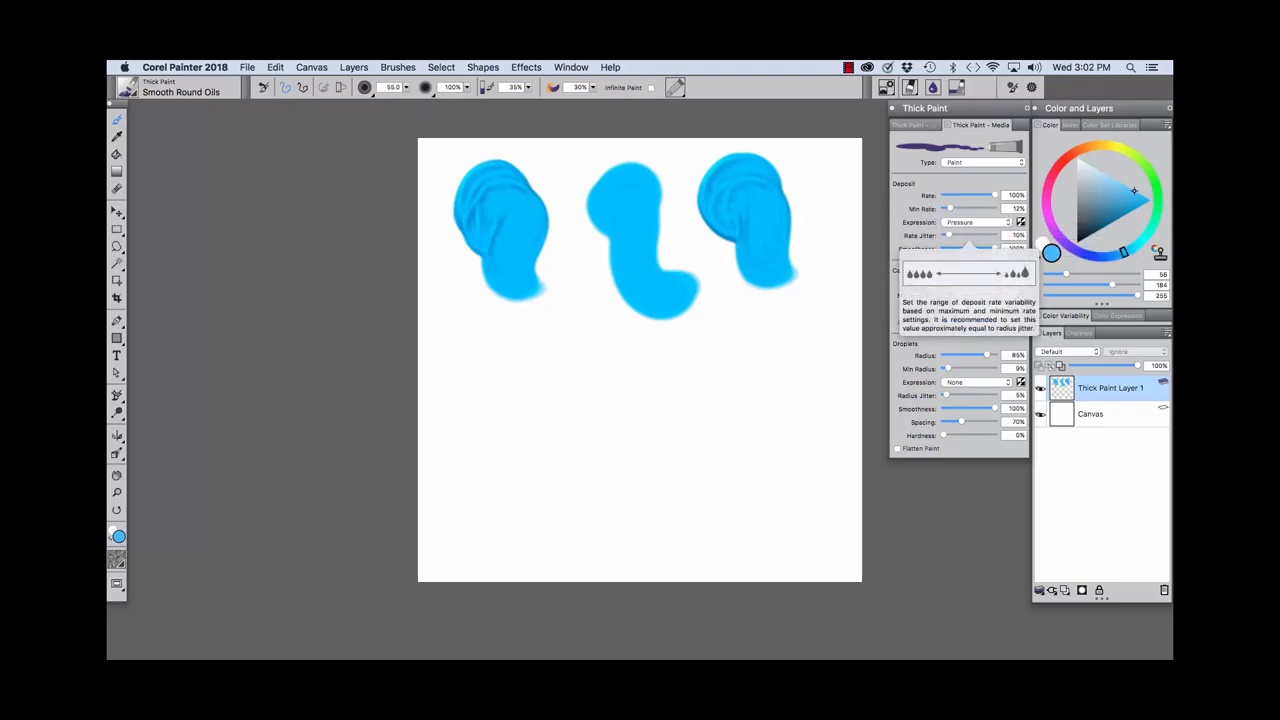
drag(950, 236, 992, 236)
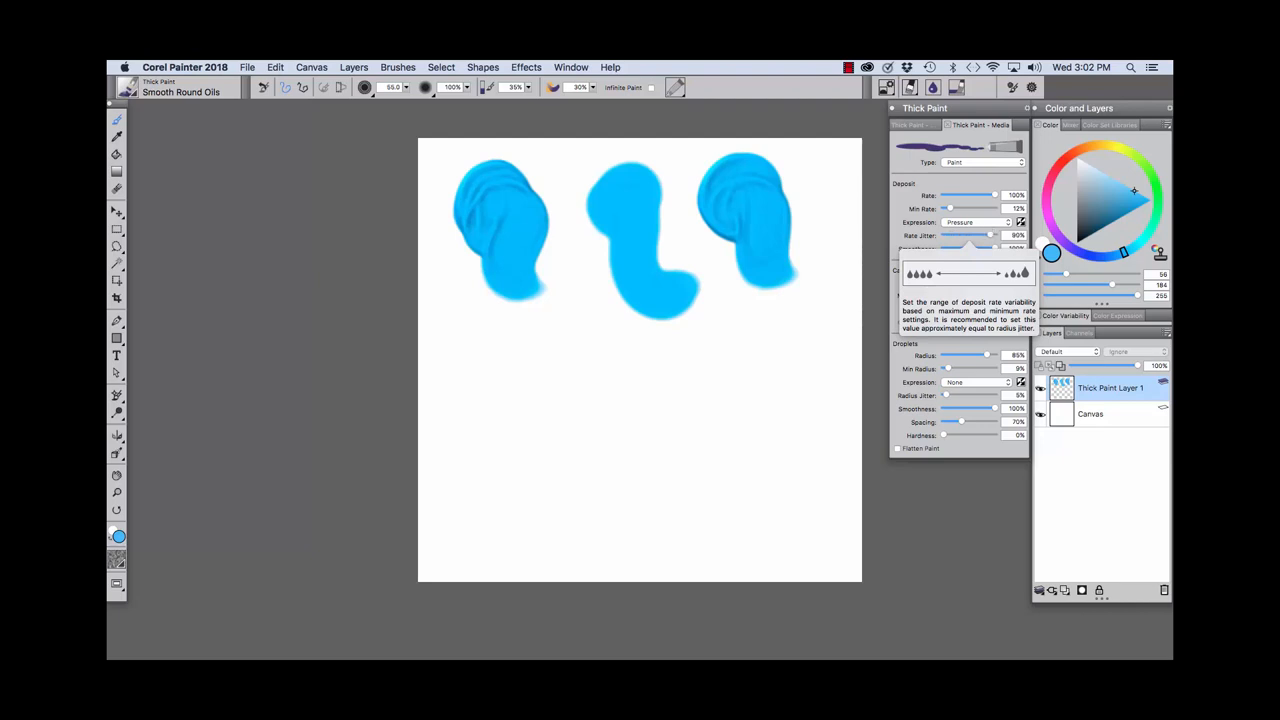
click(516, 376)
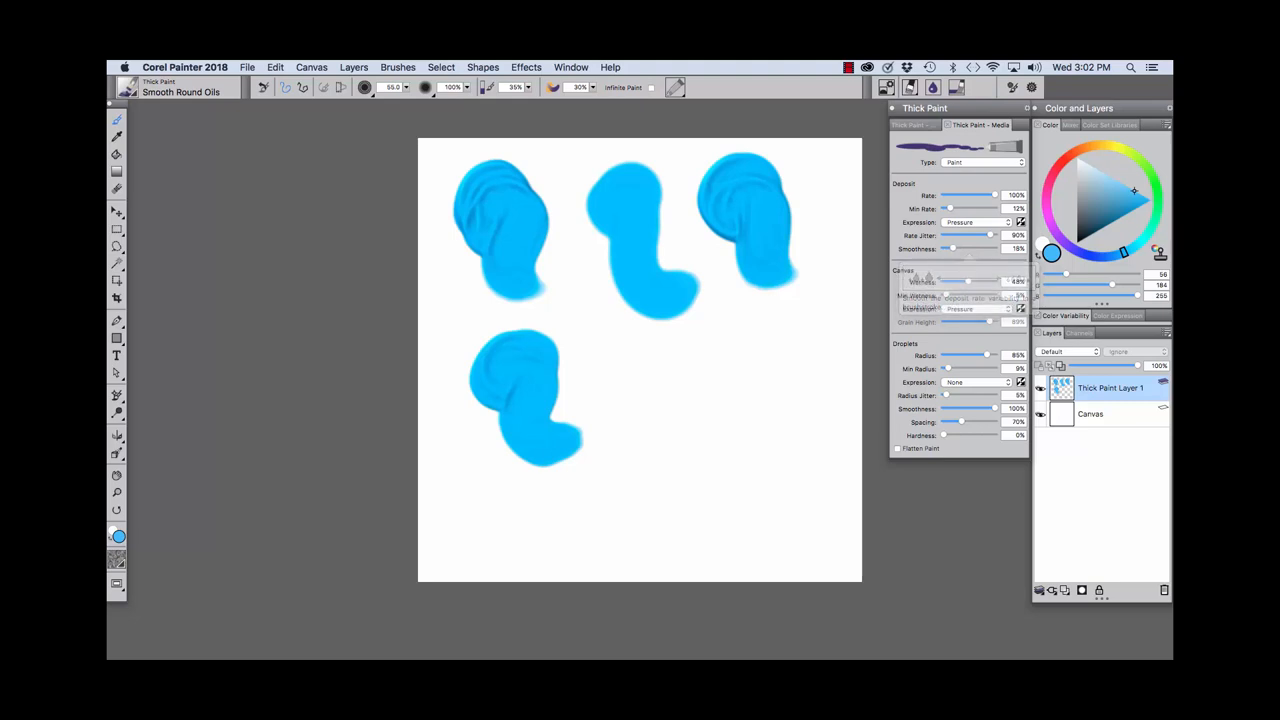
click(640, 376)
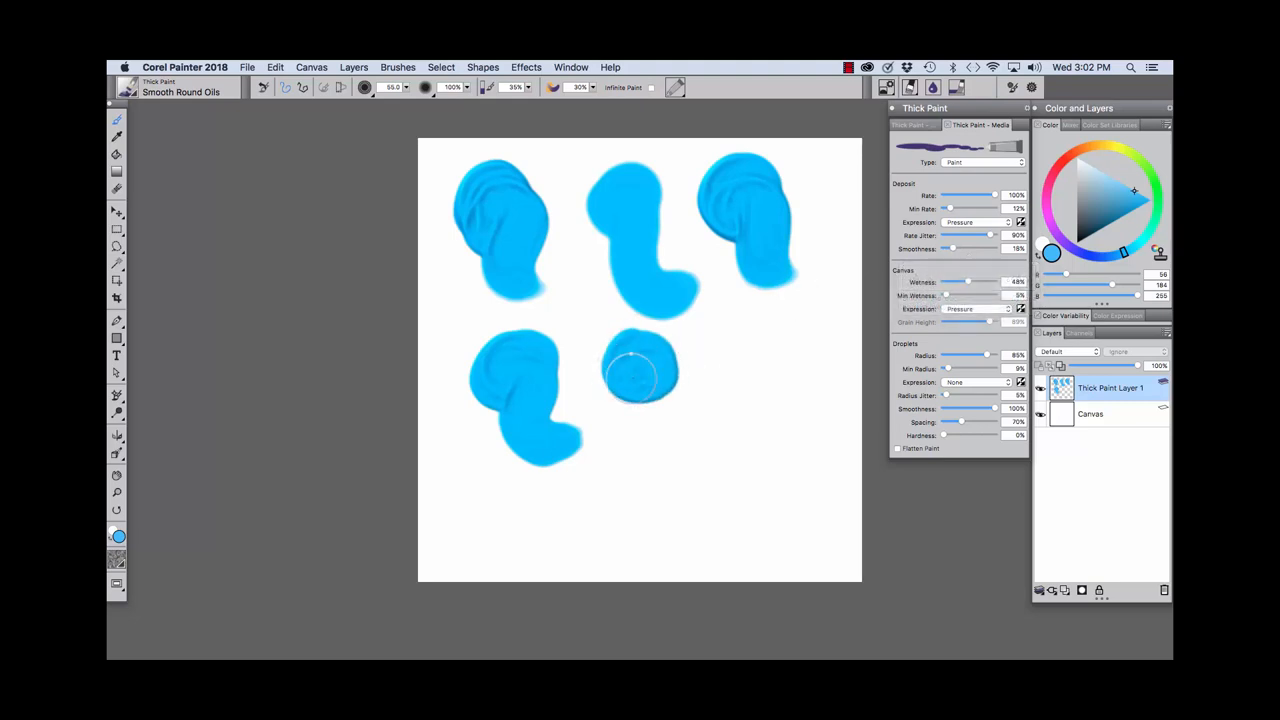
drag(636, 360, 684, 424)
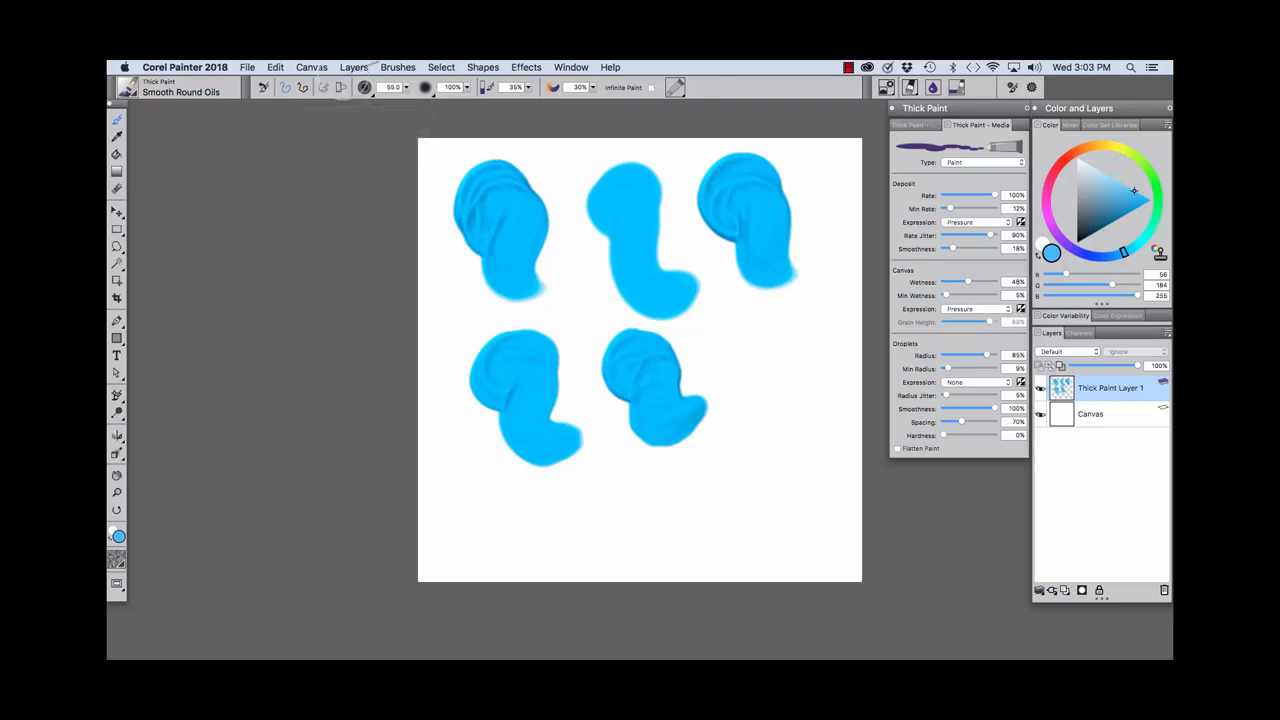
- Restore the Smooth Round Oils brush to its default variant
click(398, 68)
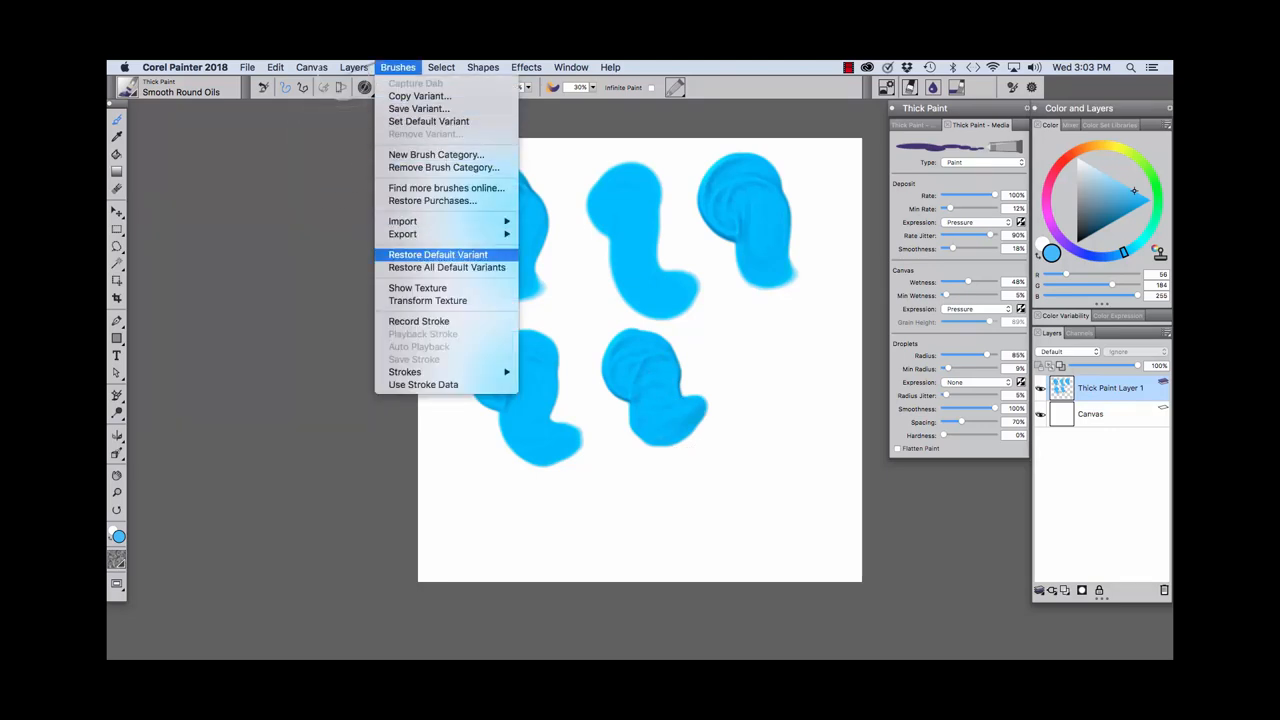
click(436, 254)
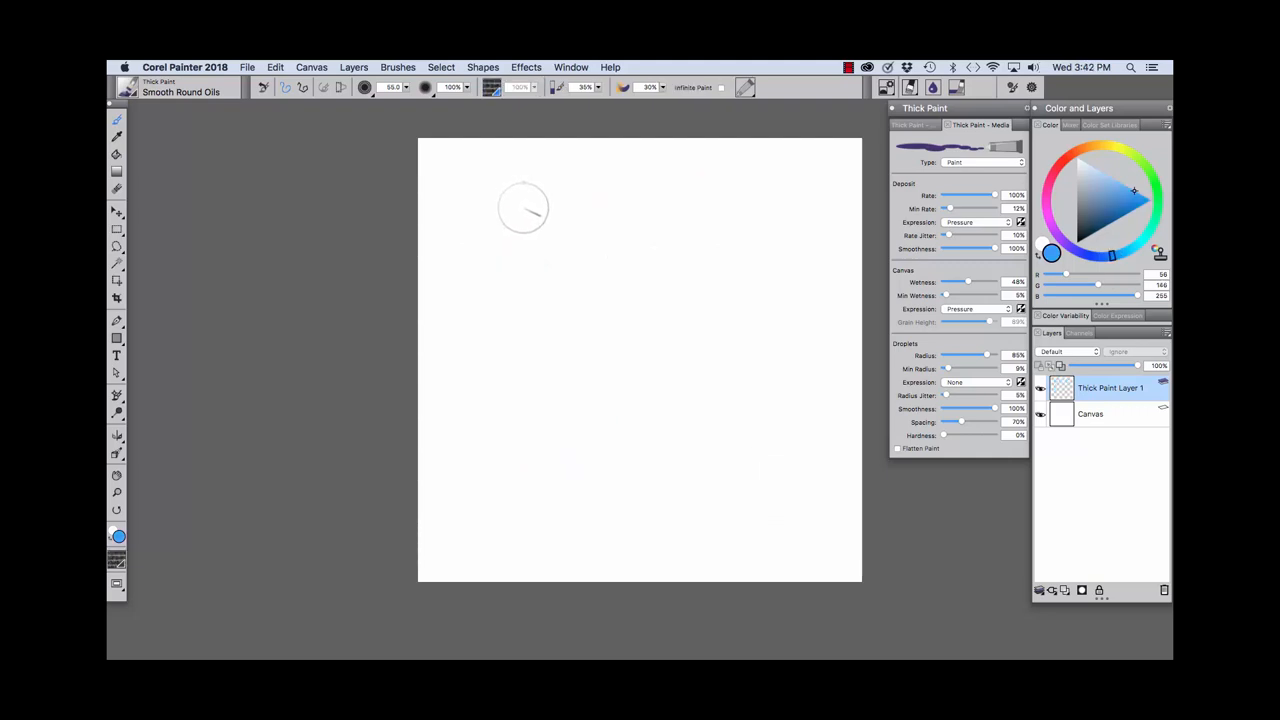
- Paint curving thick blue test strokes at top left and a long fourth stroke on the right
drag(524, 204, 480, 230)
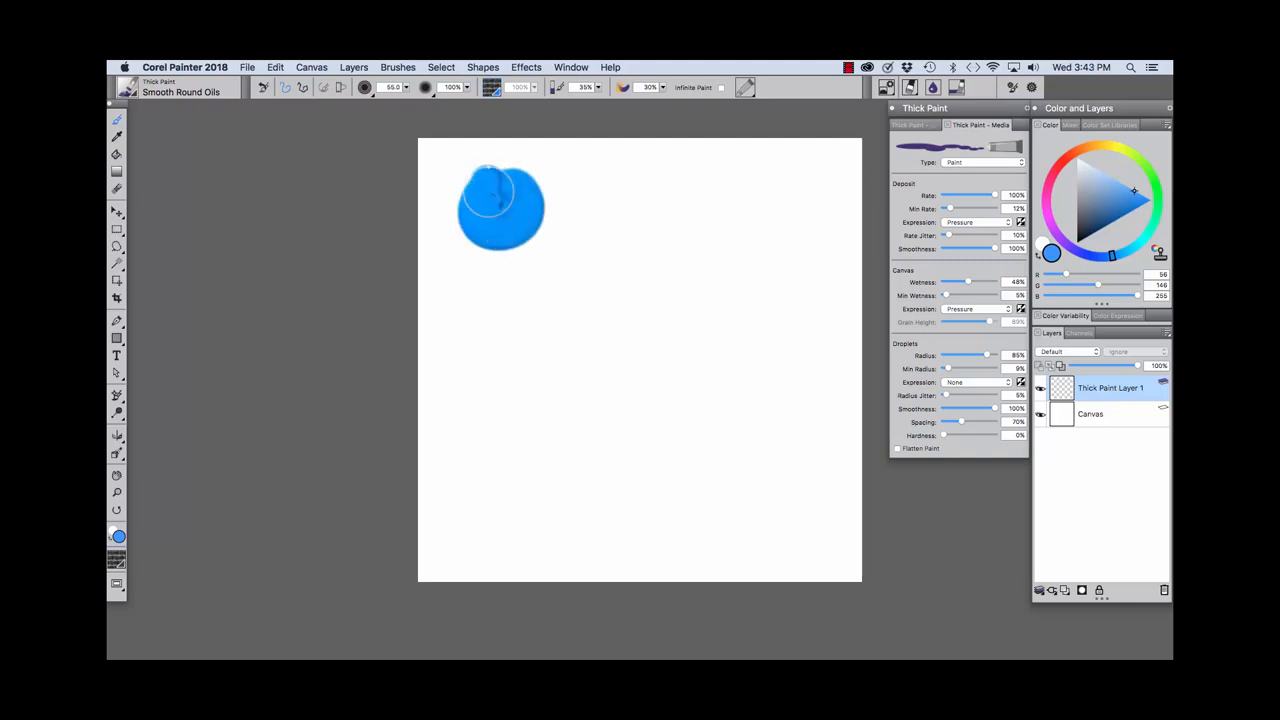
drag(500, 216, 520, 300)
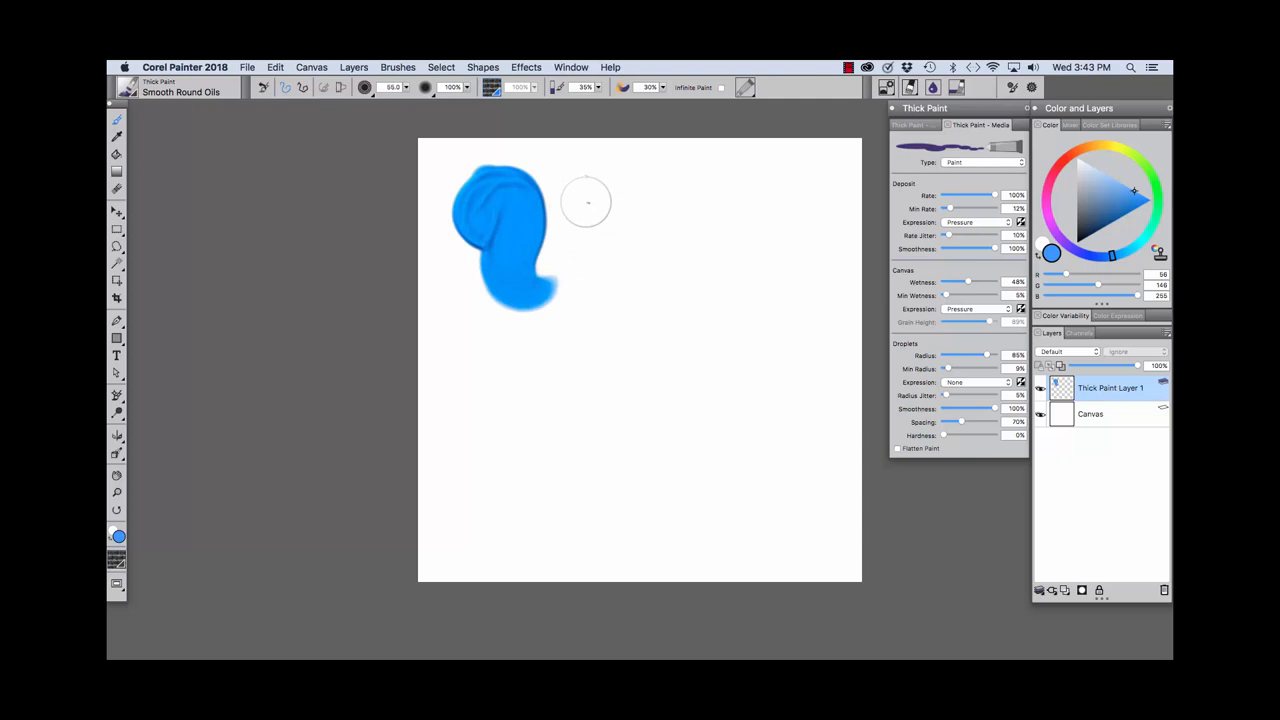
mouse_move(596, 204)
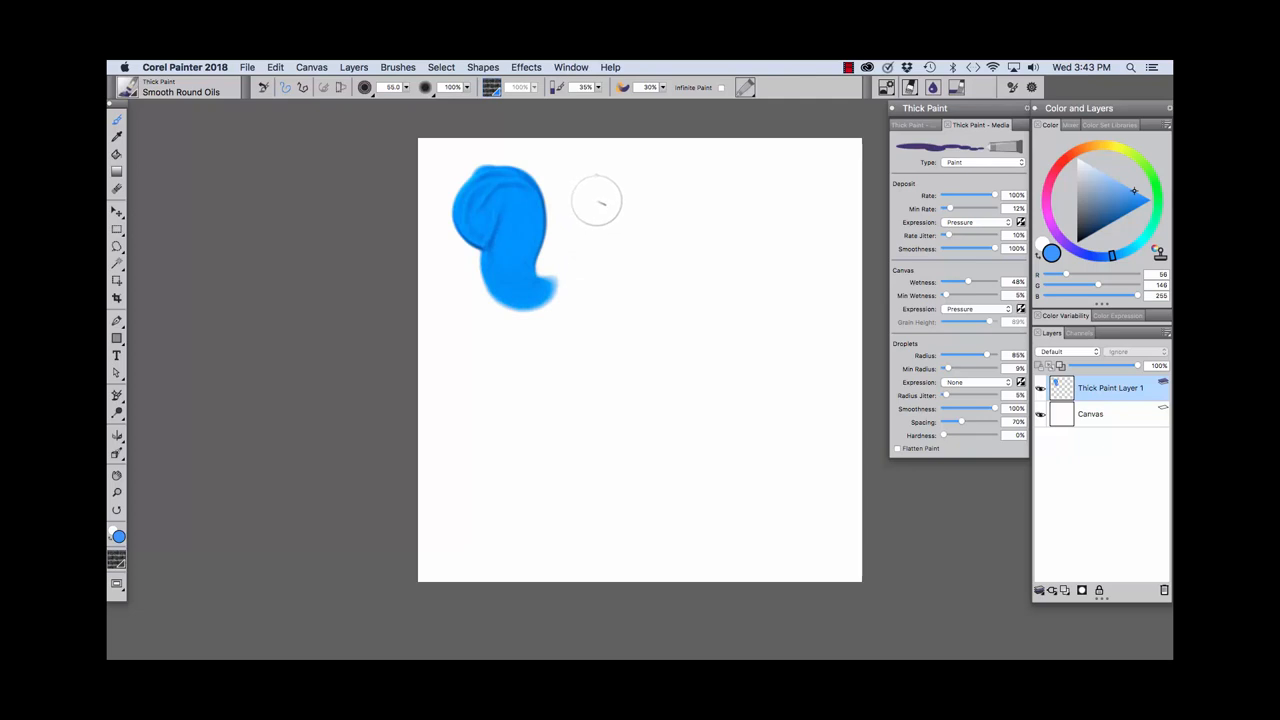
mouse_move(808, 252)
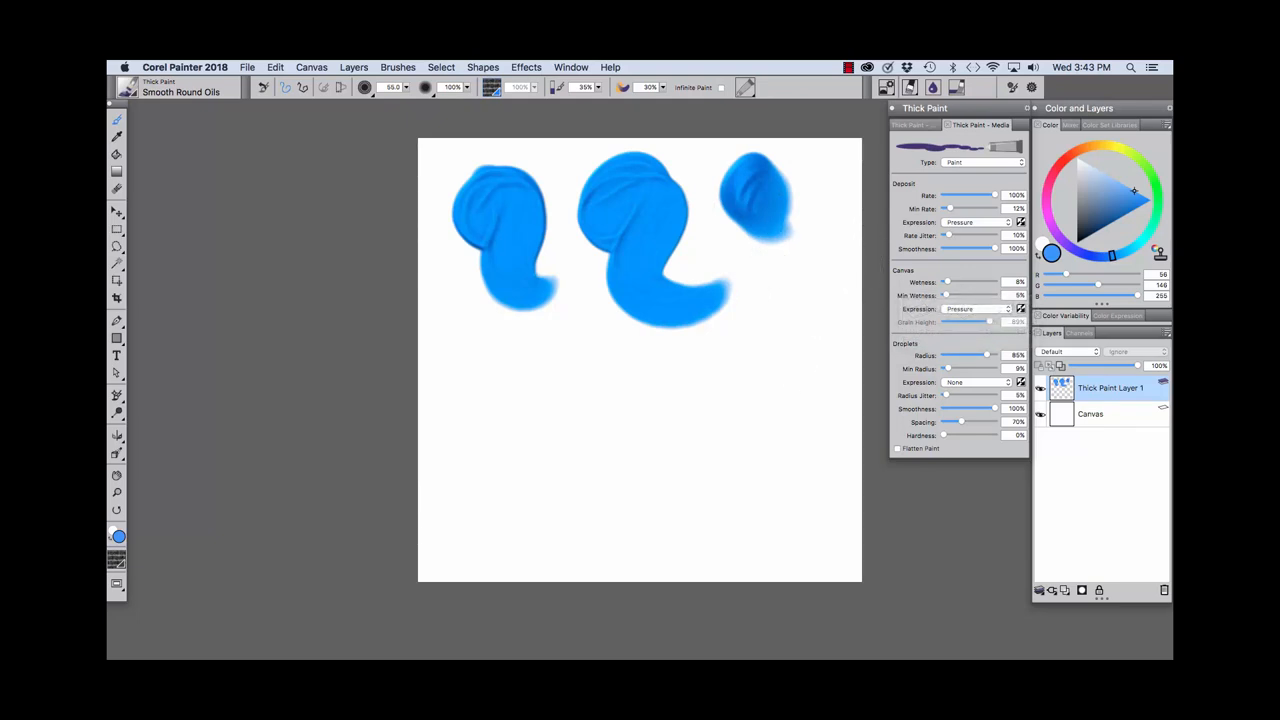
mouse_move(950, 296)
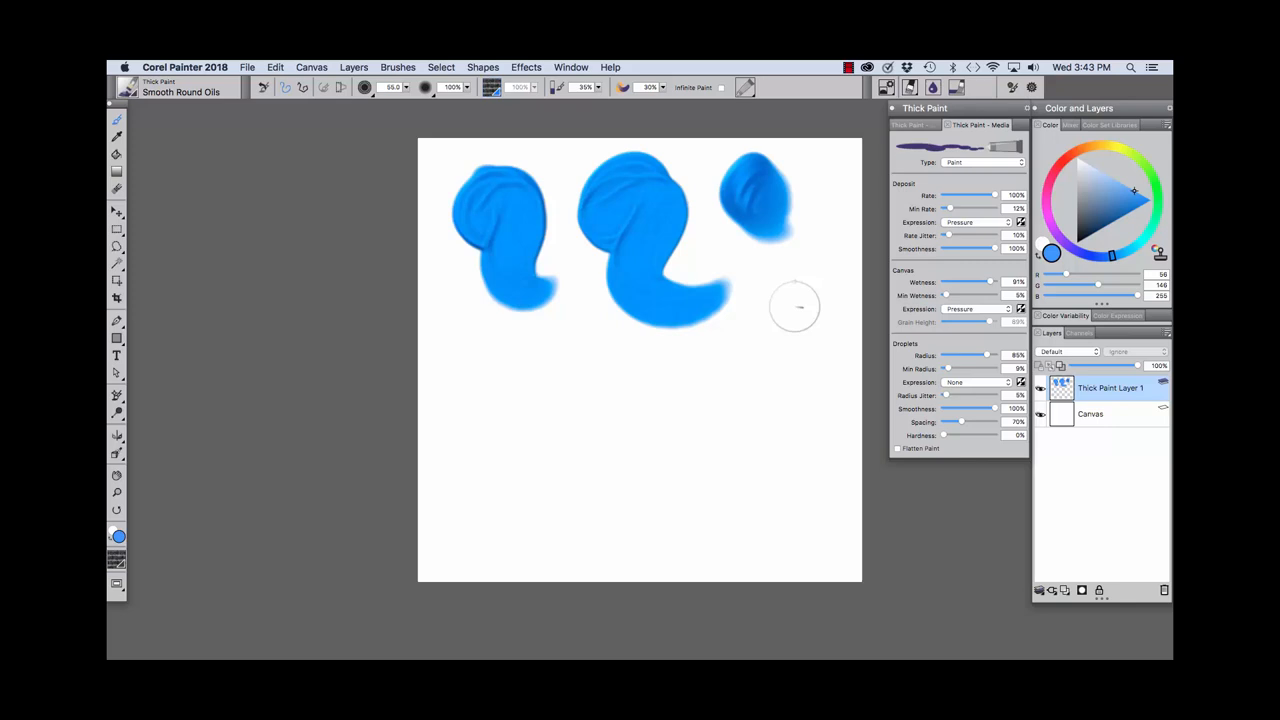
drag(790, 290, 784, 400)
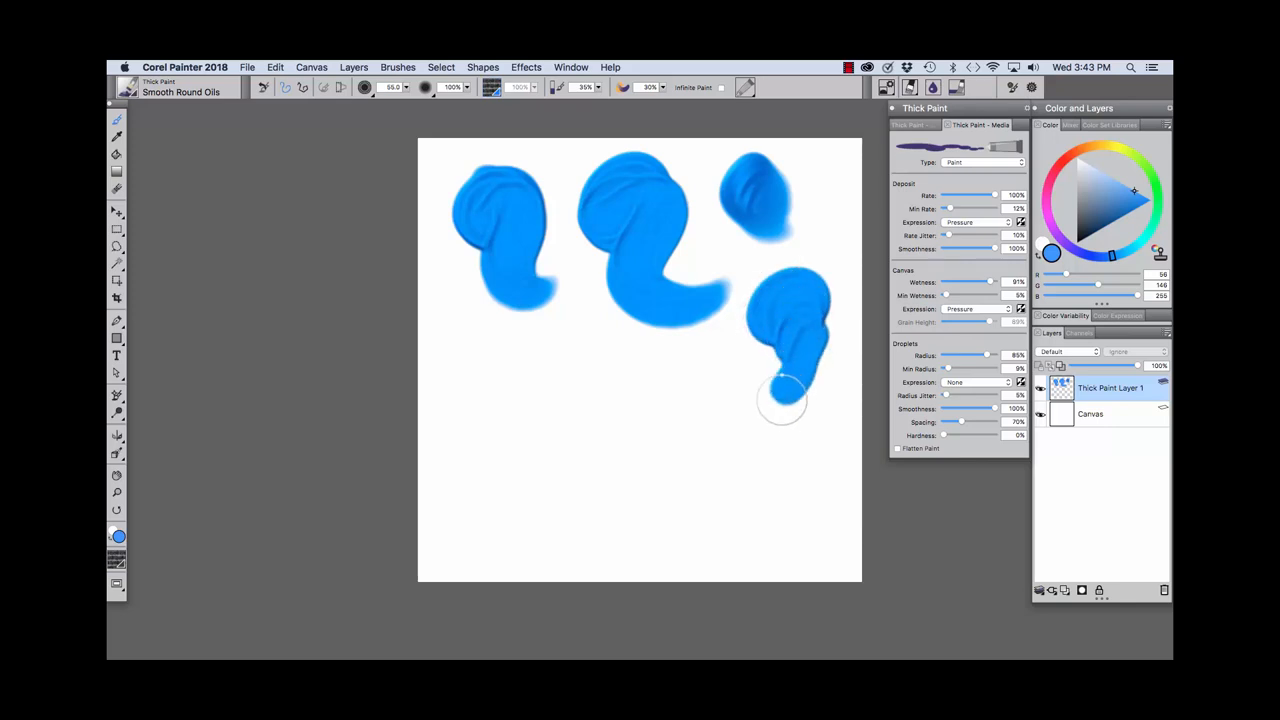
drag(784, 400, 812, 450)
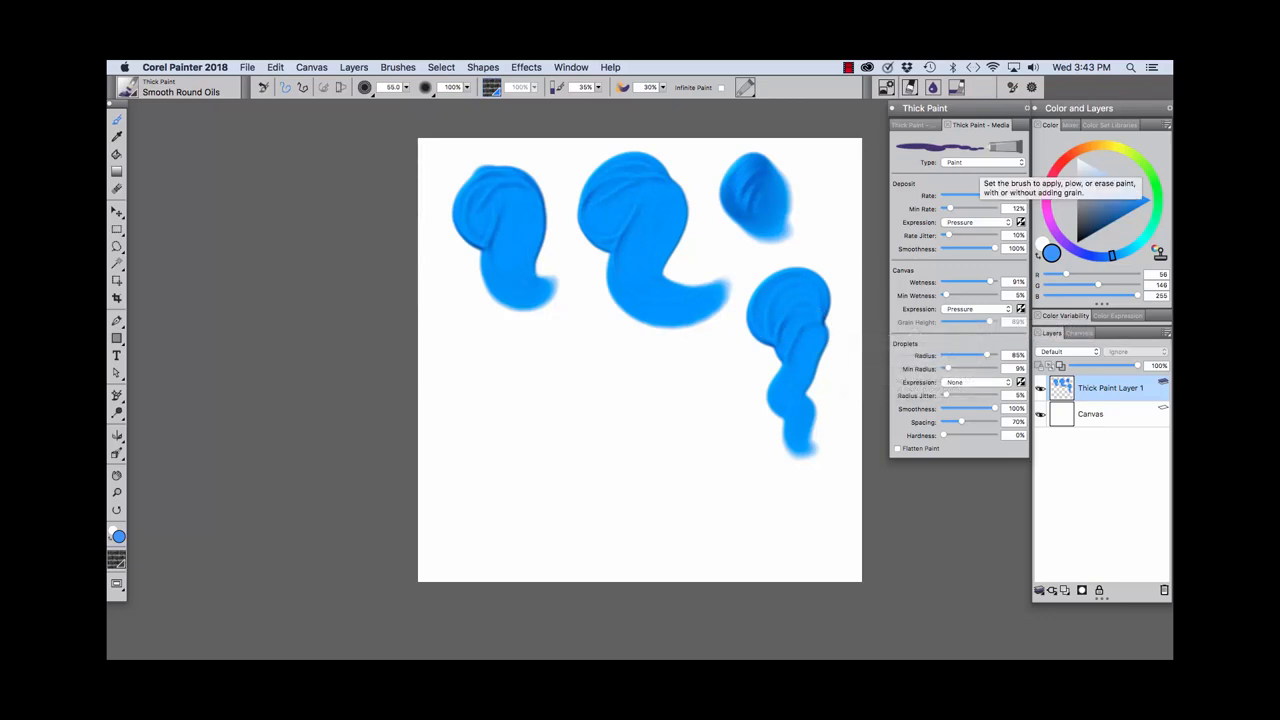
- Switch the Thick Paint type to Paint with Grain and paint grainy textured strokes at the lower left
click(984, 162)
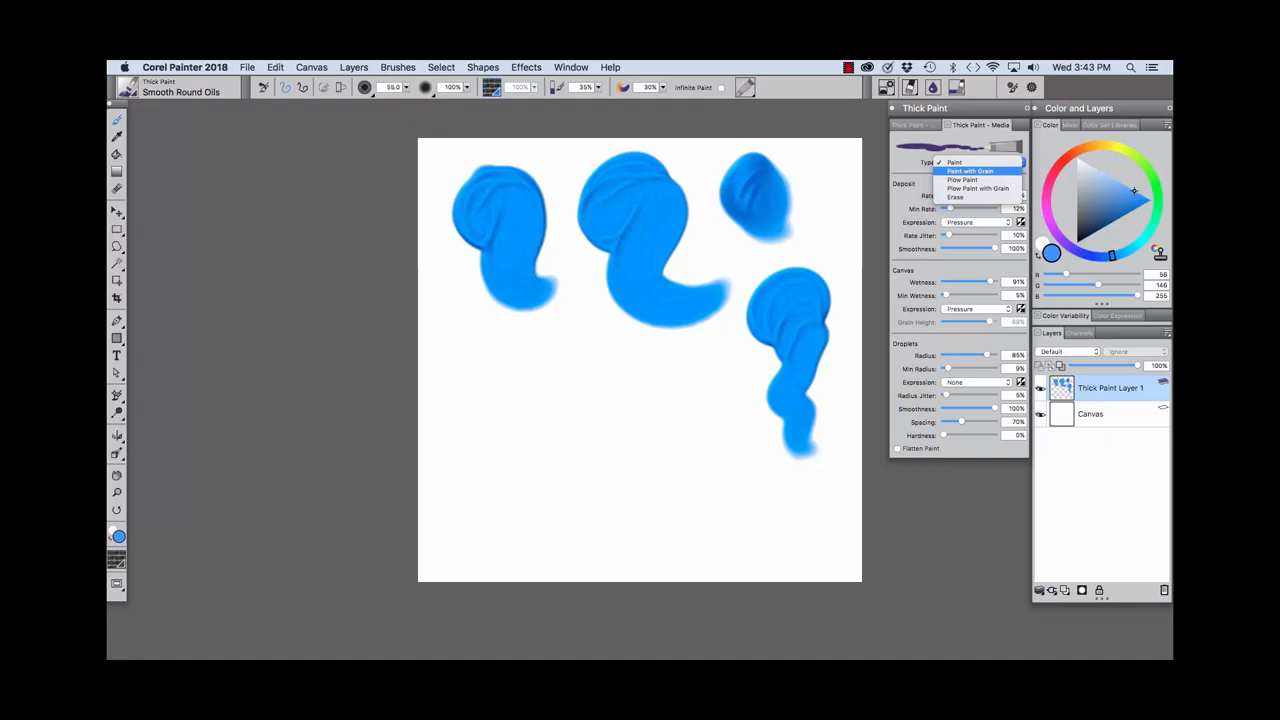
click(970, 170)
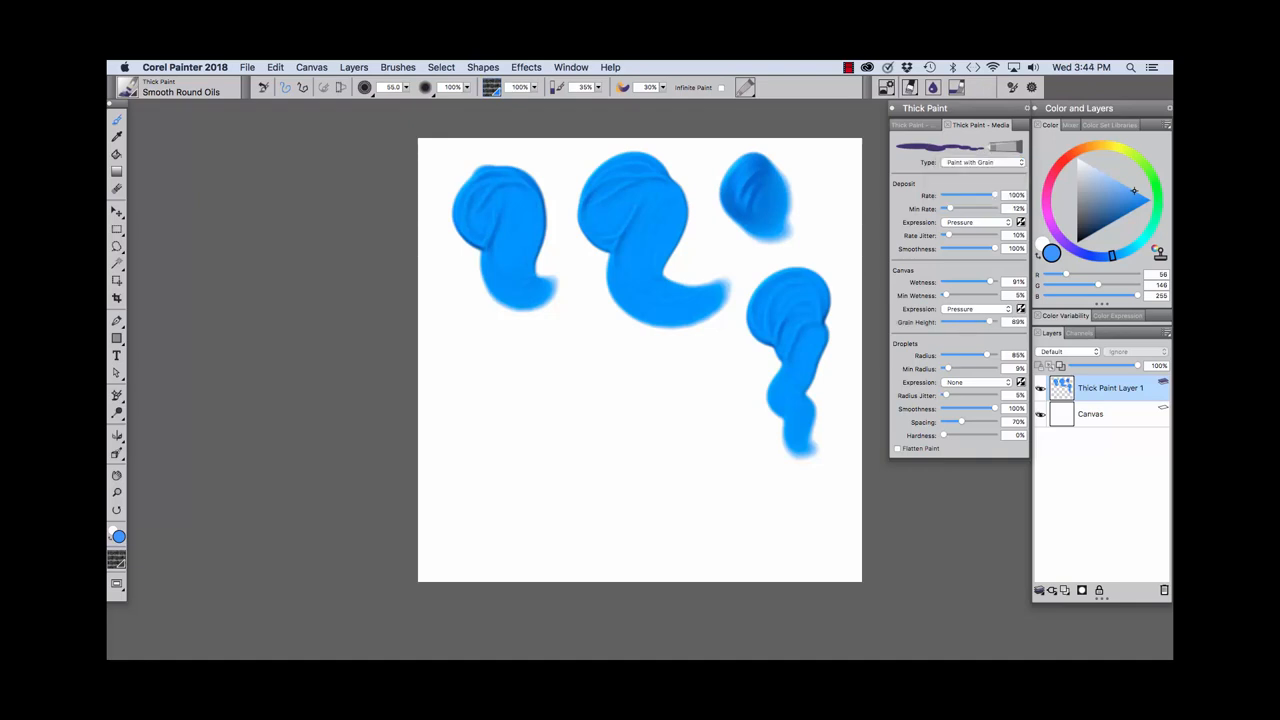
click(512, 380)
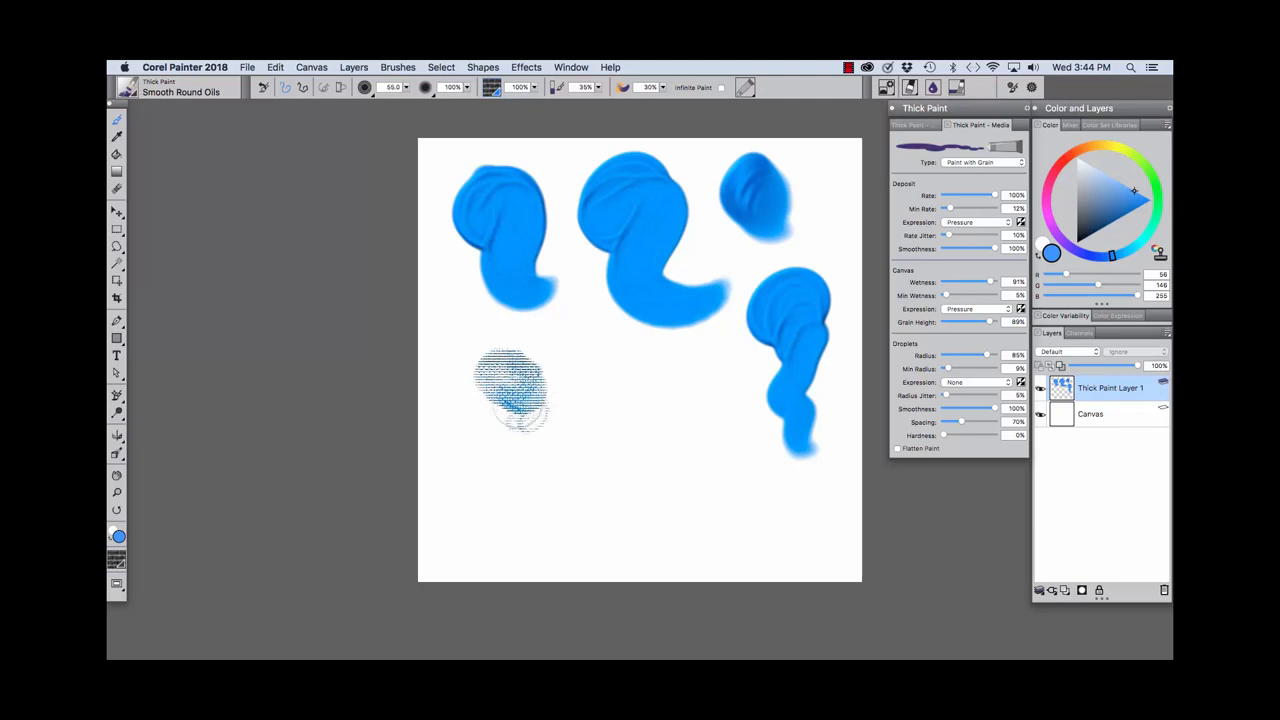
click(516, 390)
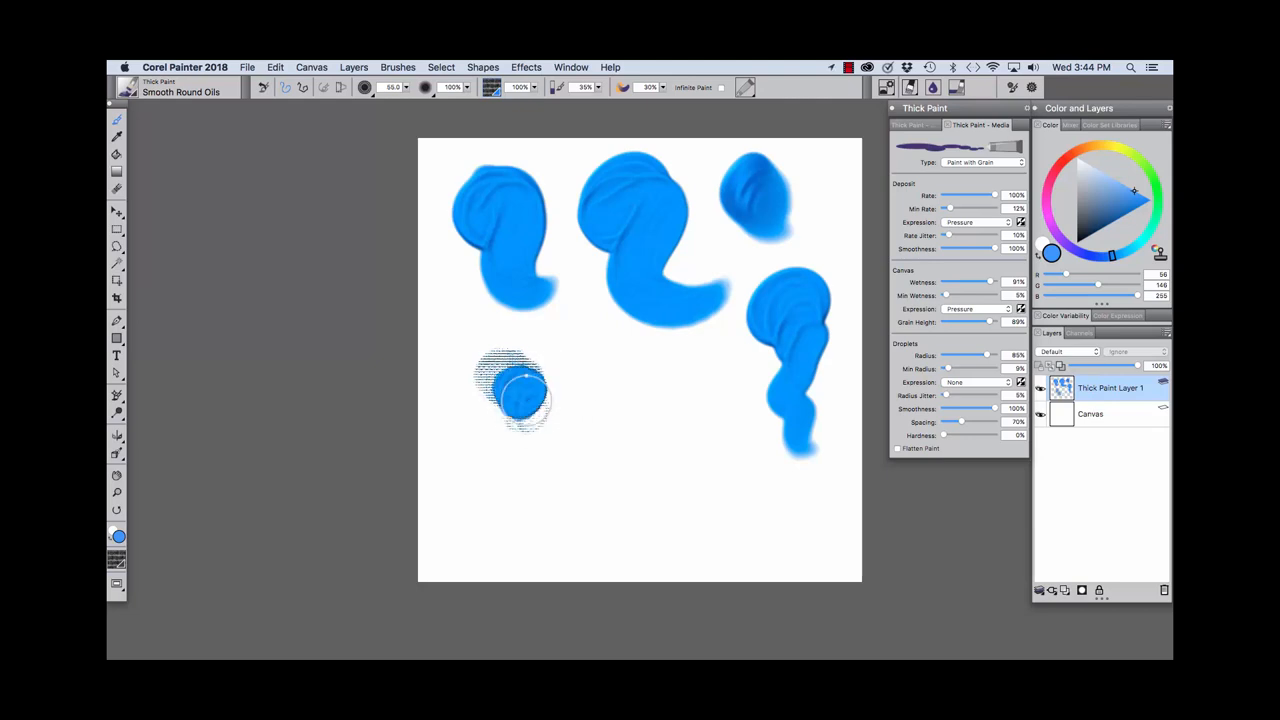
drag(516, 390, 650, 464)
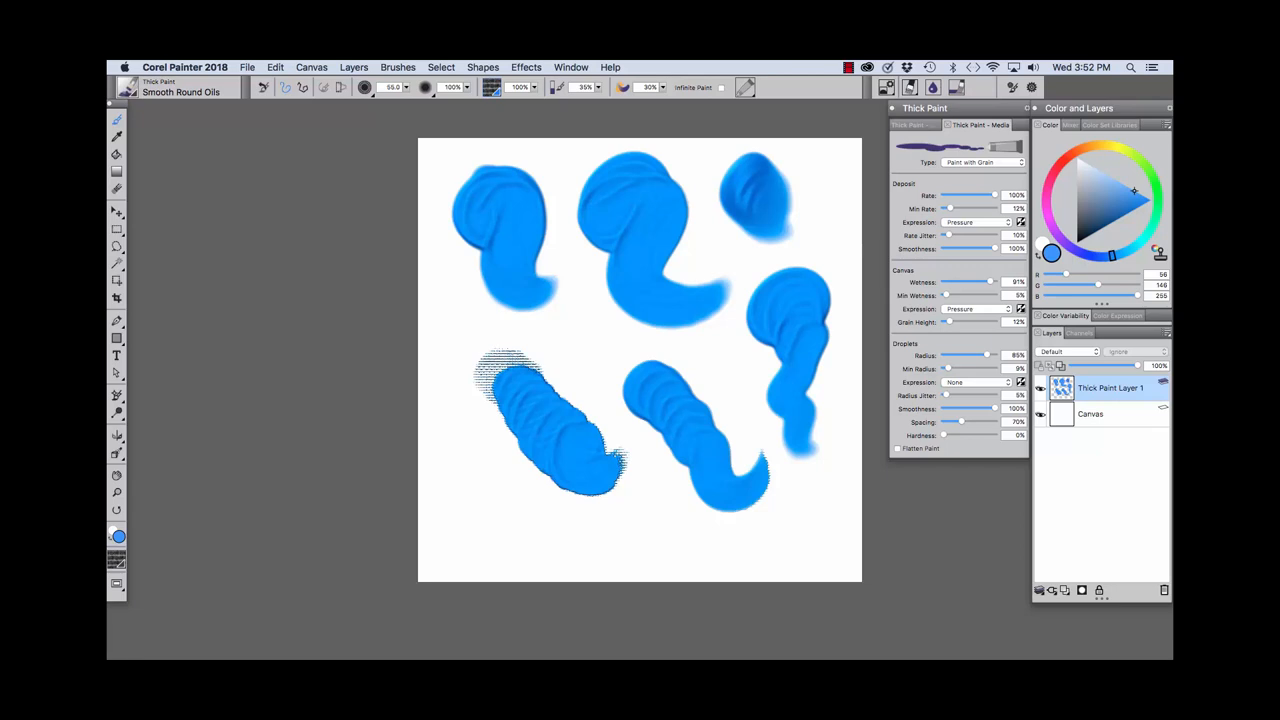
click(984, 162)
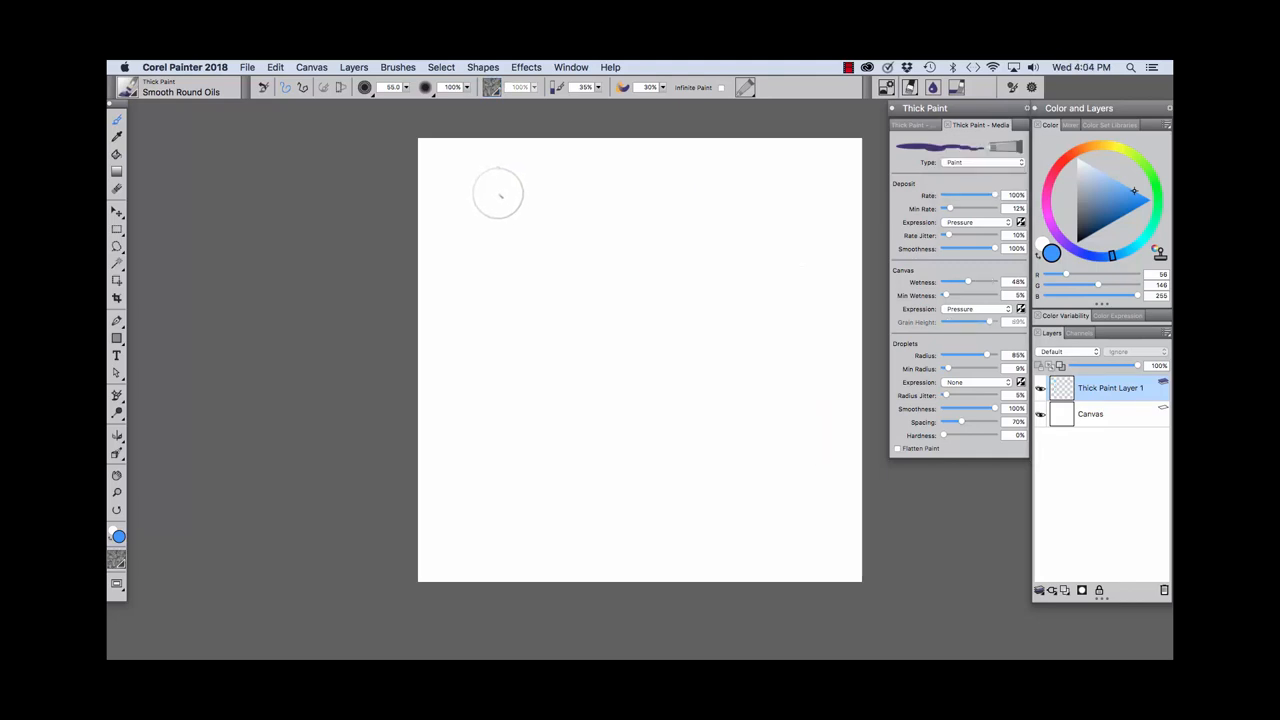
- Paint two smooth blue strokes, then a streaky third stroke with a smaller droplet radius
drag(496, 184, 500, 244)
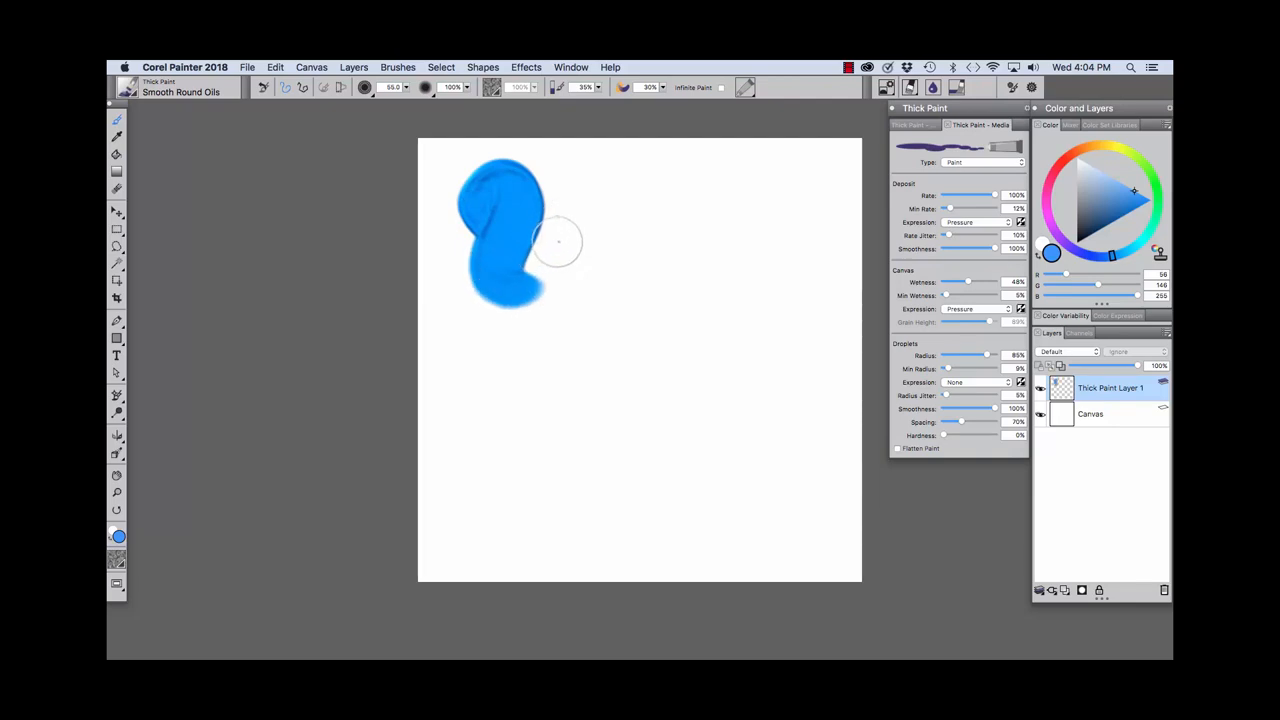
mouse_move(560, 232)
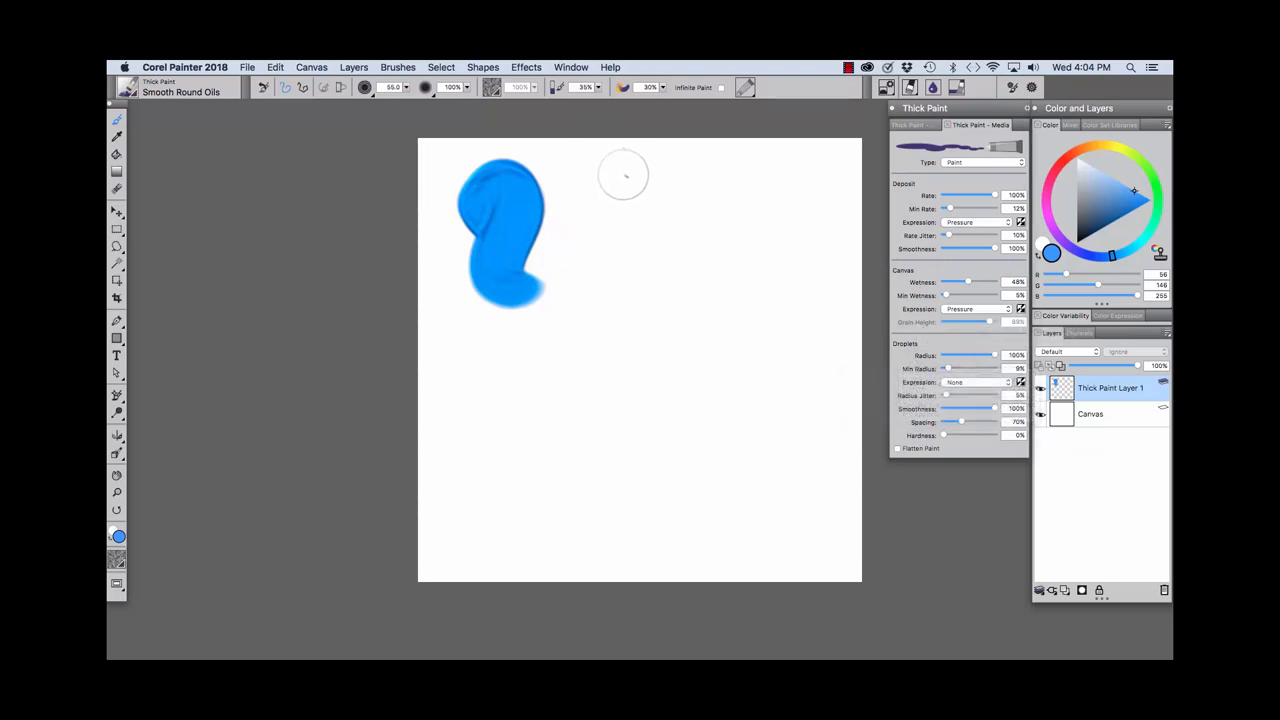
drag(624, 160, 660, 296)
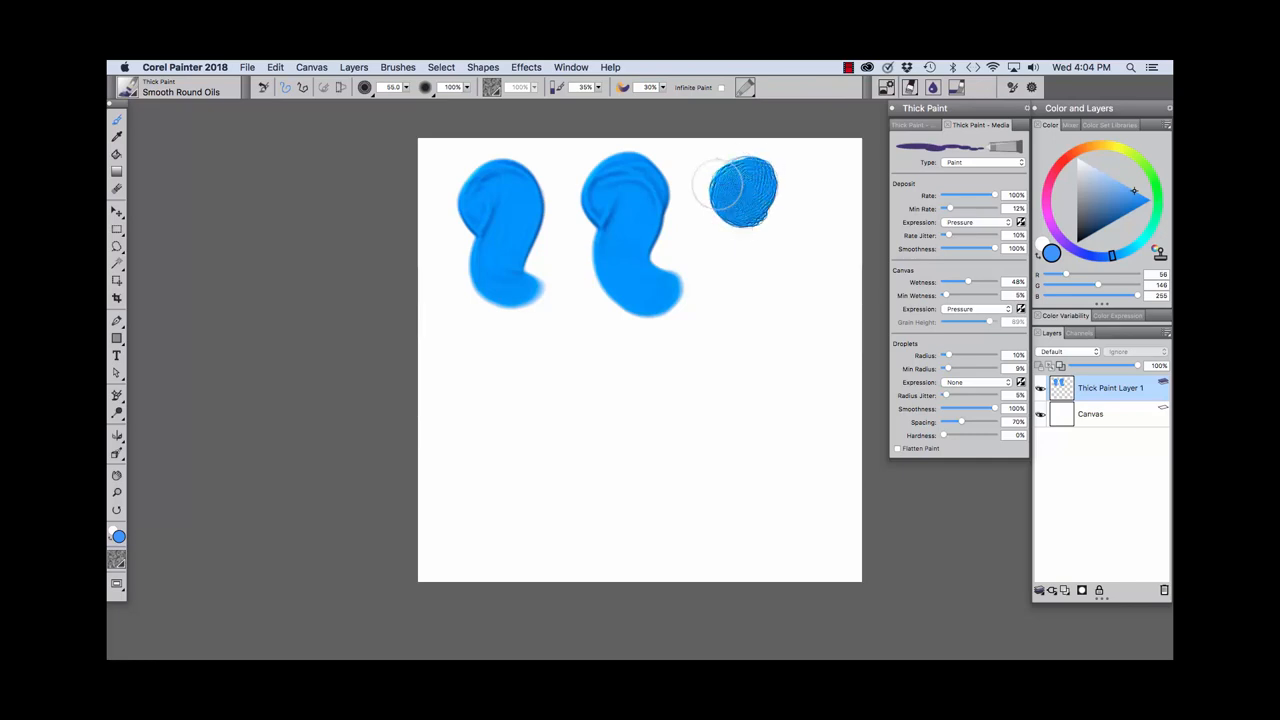
drag(740, 190, 760, 290)
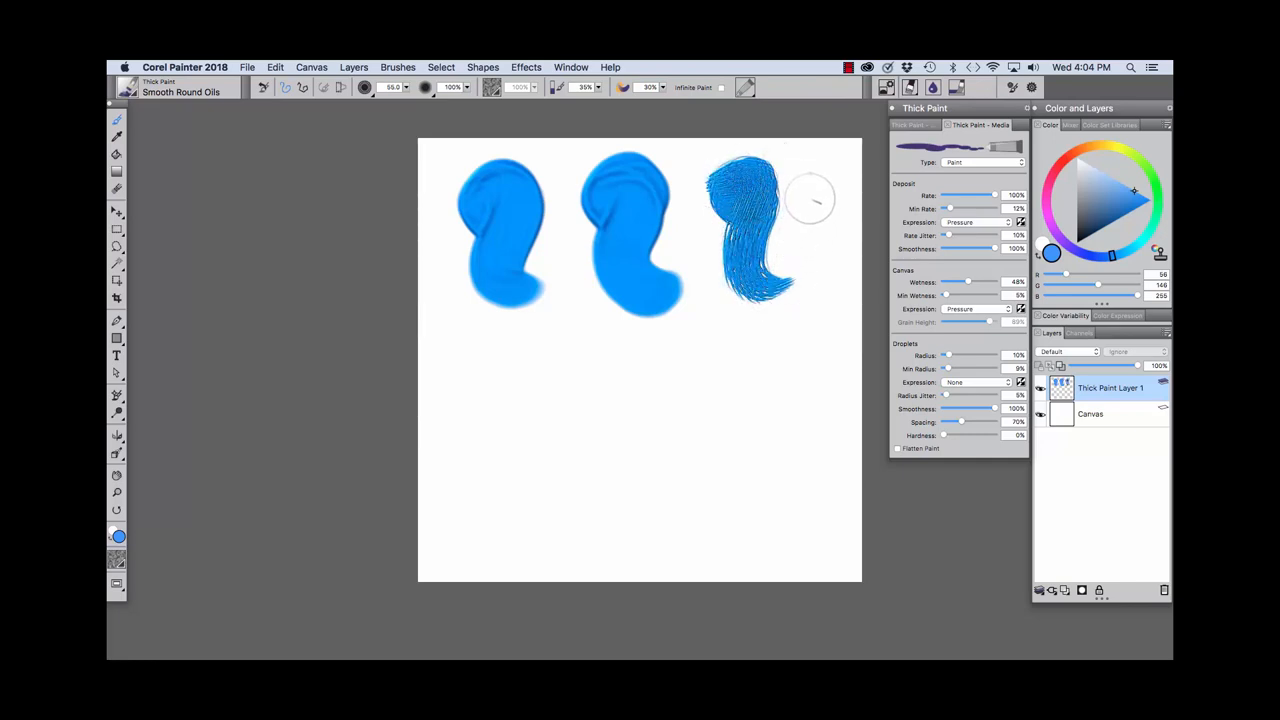
mouse_move(818, 188)
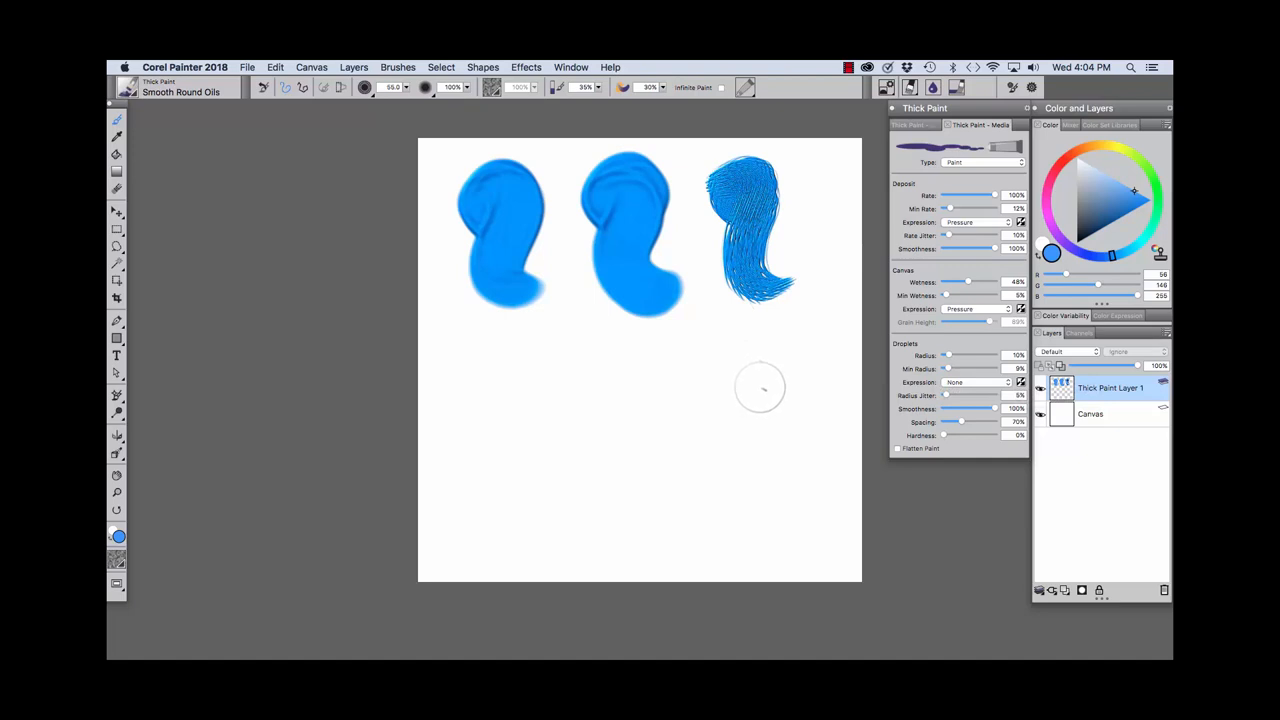
mouse_move(848, 388)
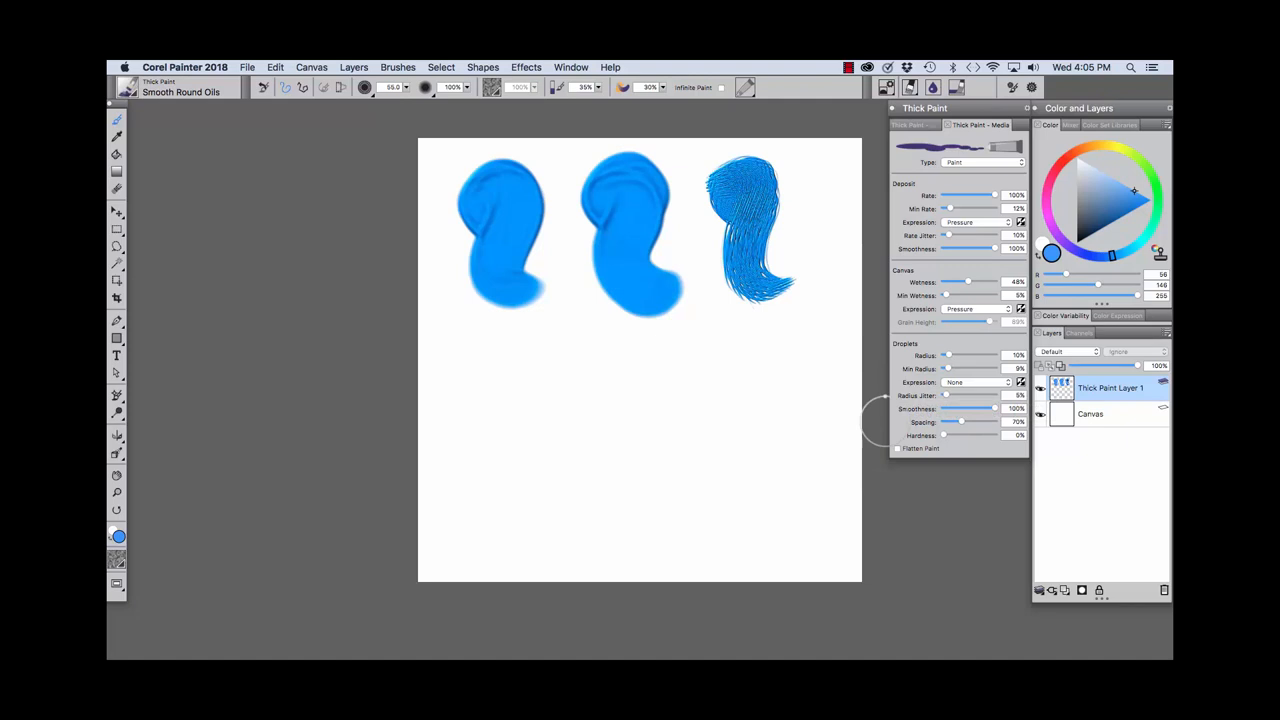
- Raise the droplet radius back up and paint two strokes starting a second row below the first
click(398, 68)
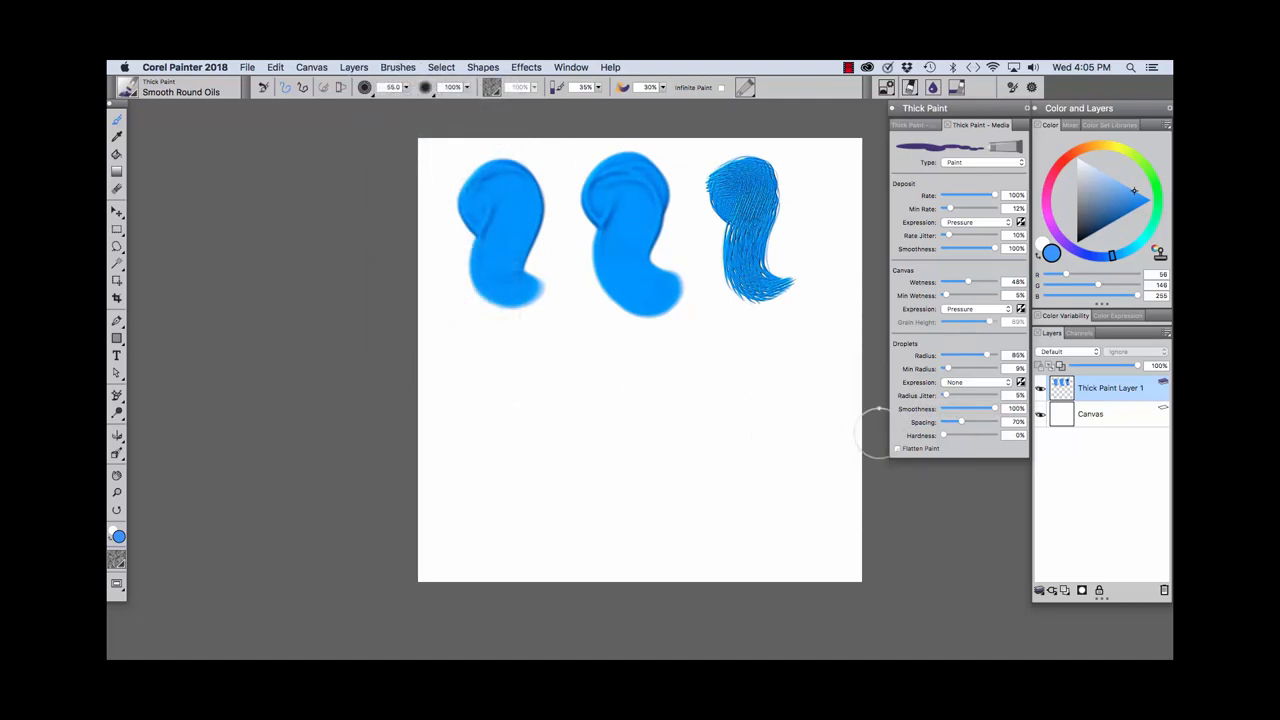
mouse_move(964, 396)
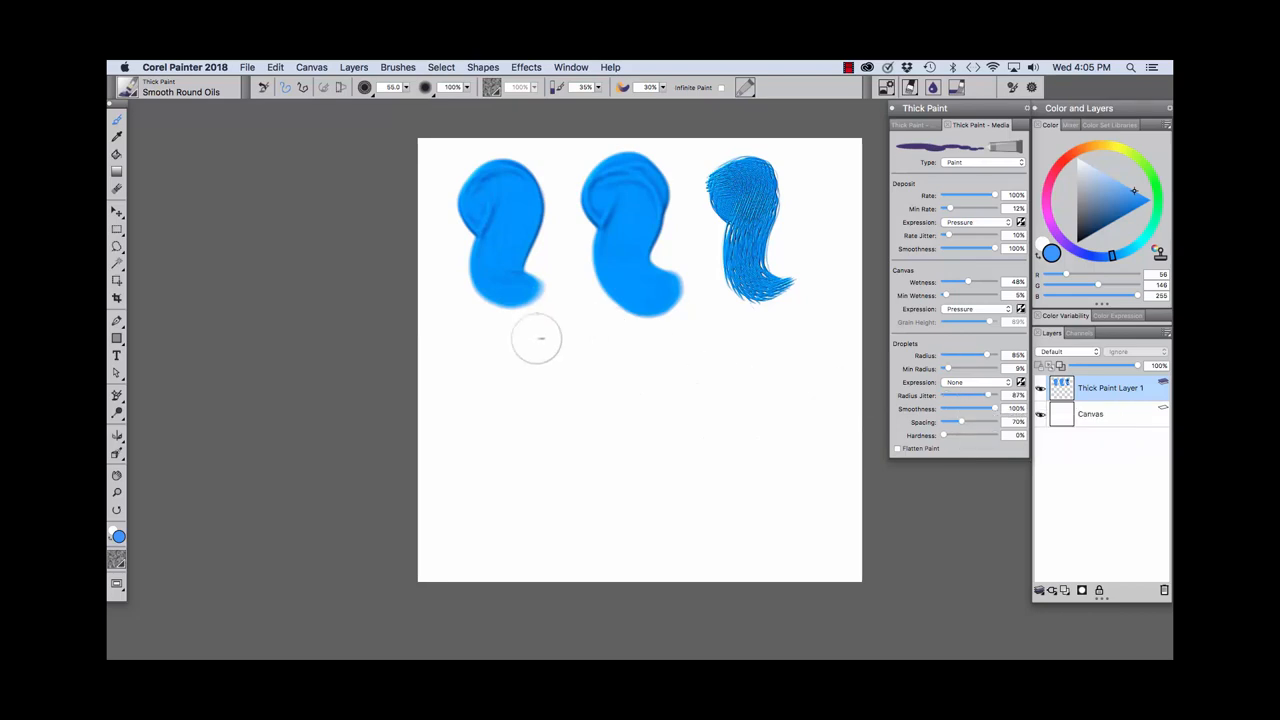
drag(520, 340, 564, 480)
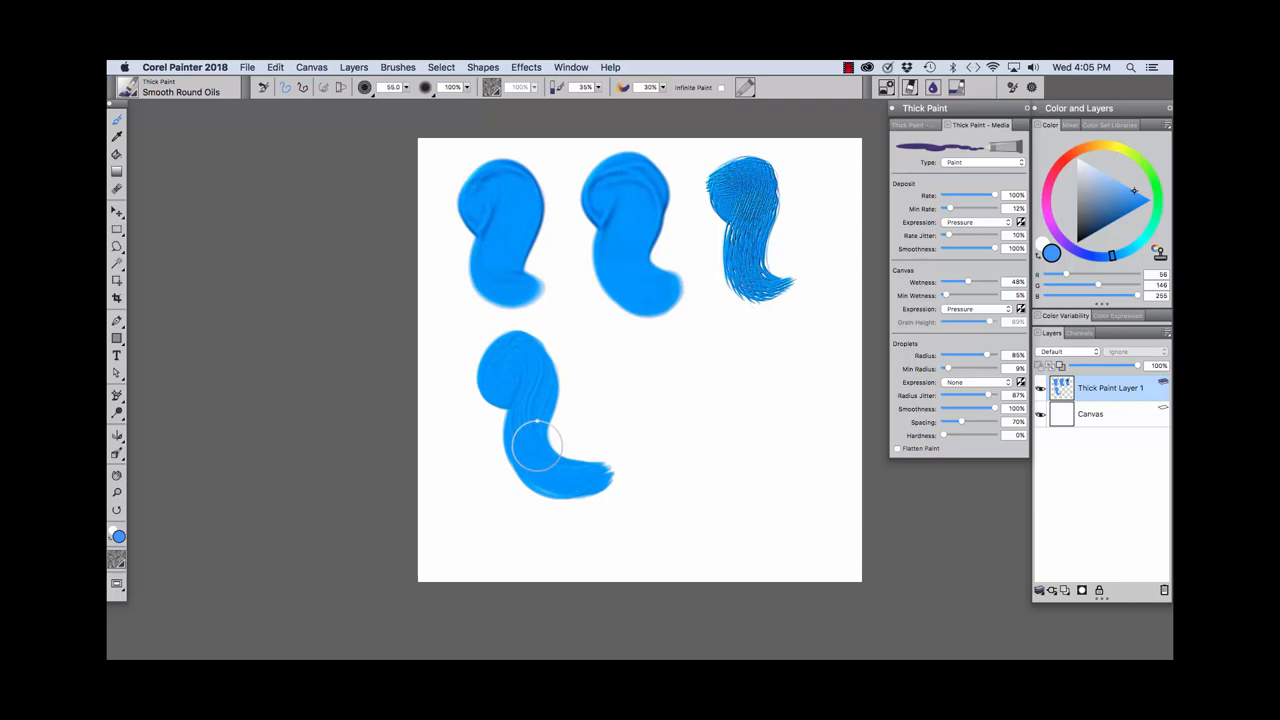
mouse_move(844, 352)
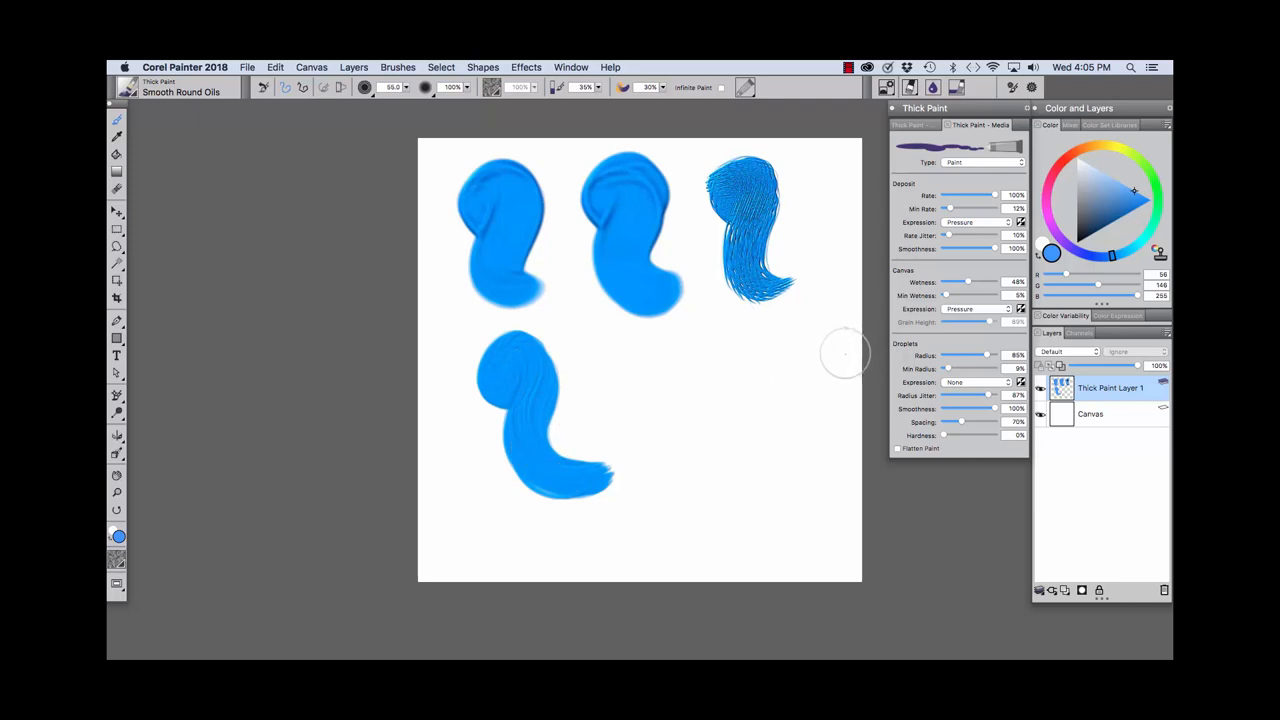
mouse_move(836, 356)
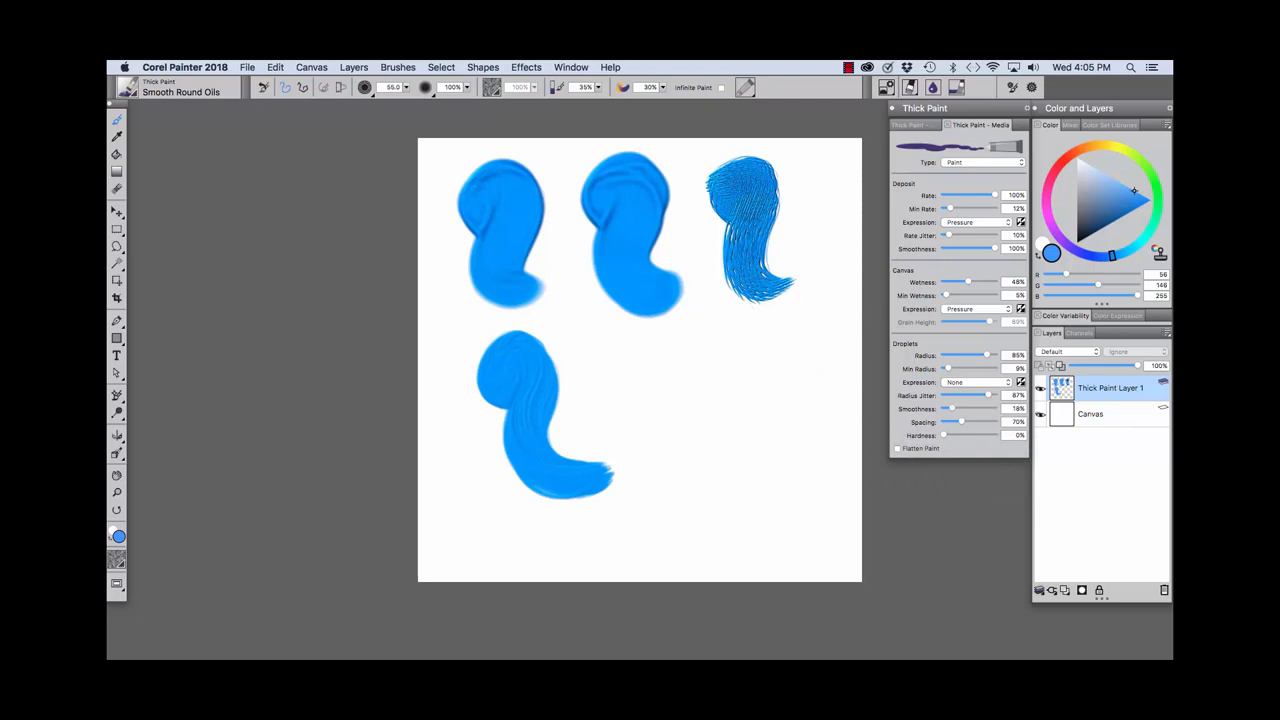
click(628, 364)
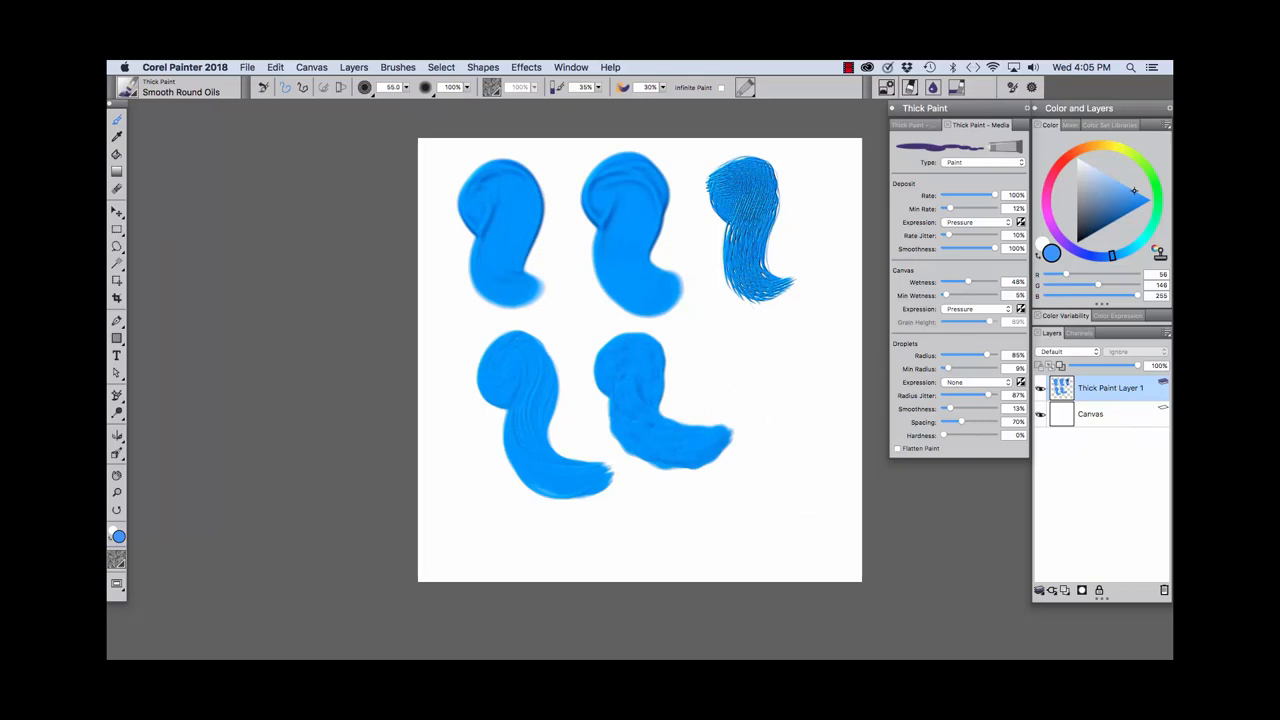
mouse_move(944, 382)
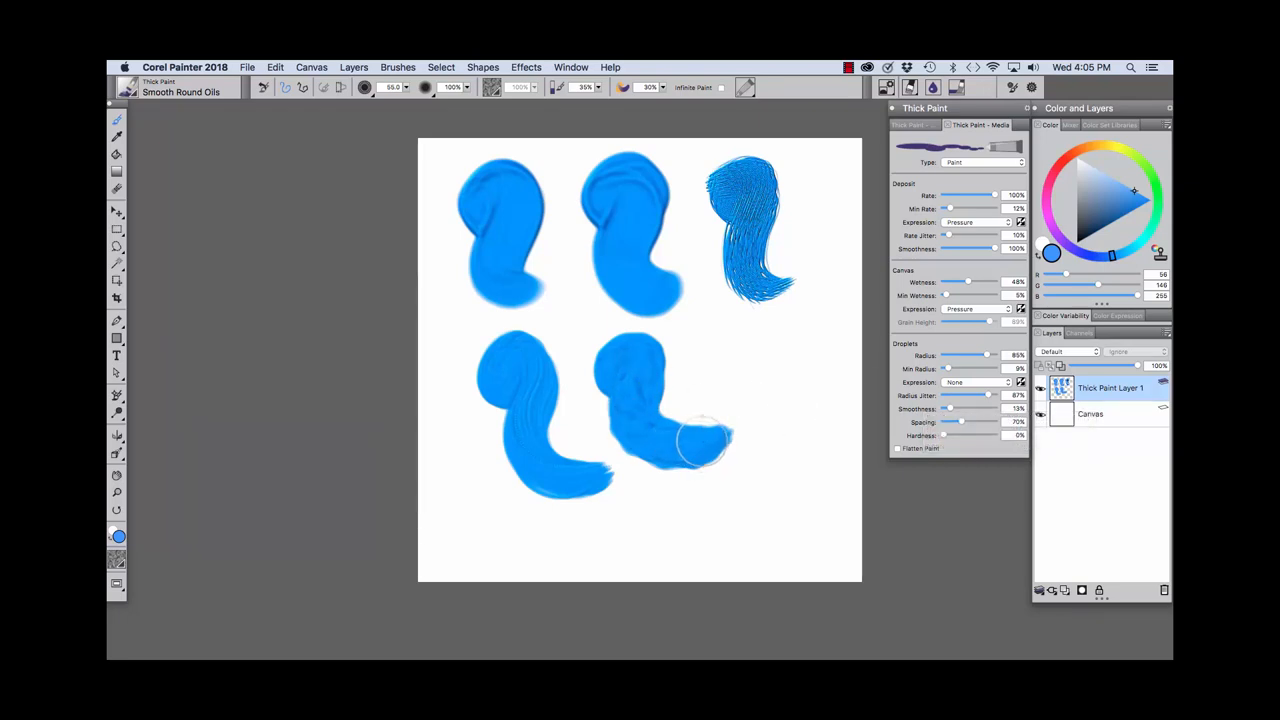
- Change a Droplets setting and add two more strokes to complete the second row of four
click(396, 68)
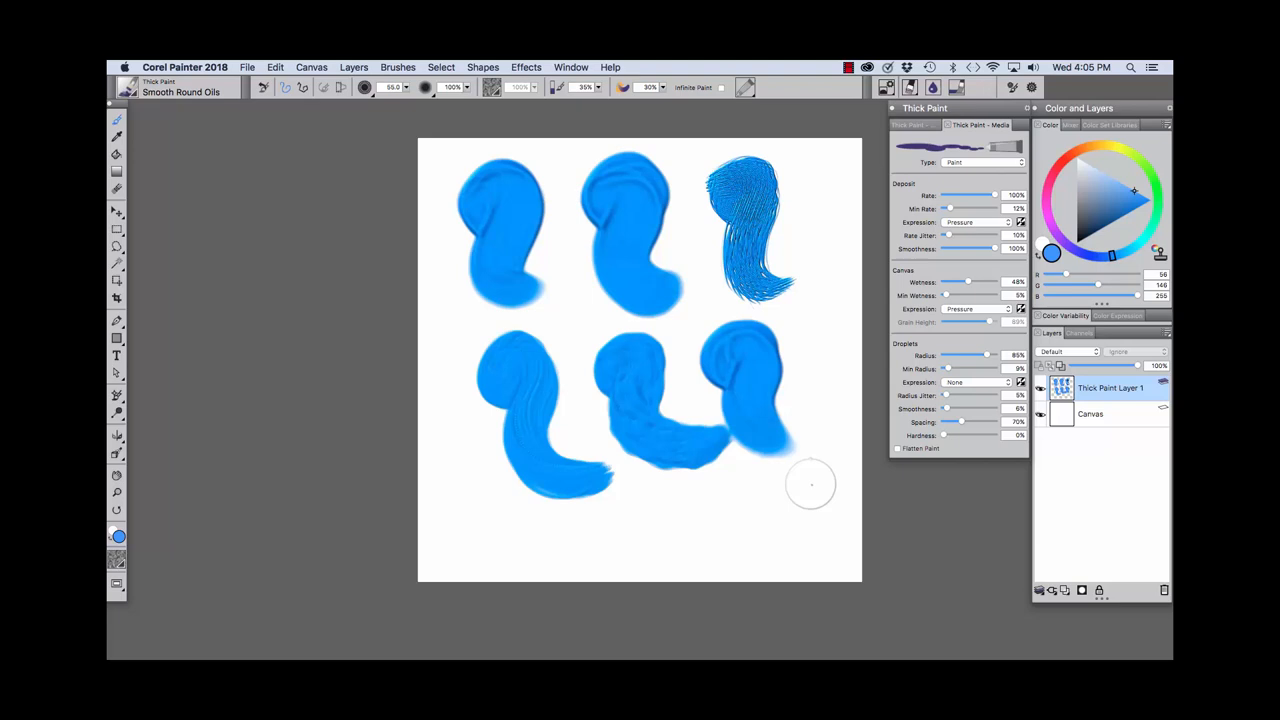
mouse_move(810, 480)
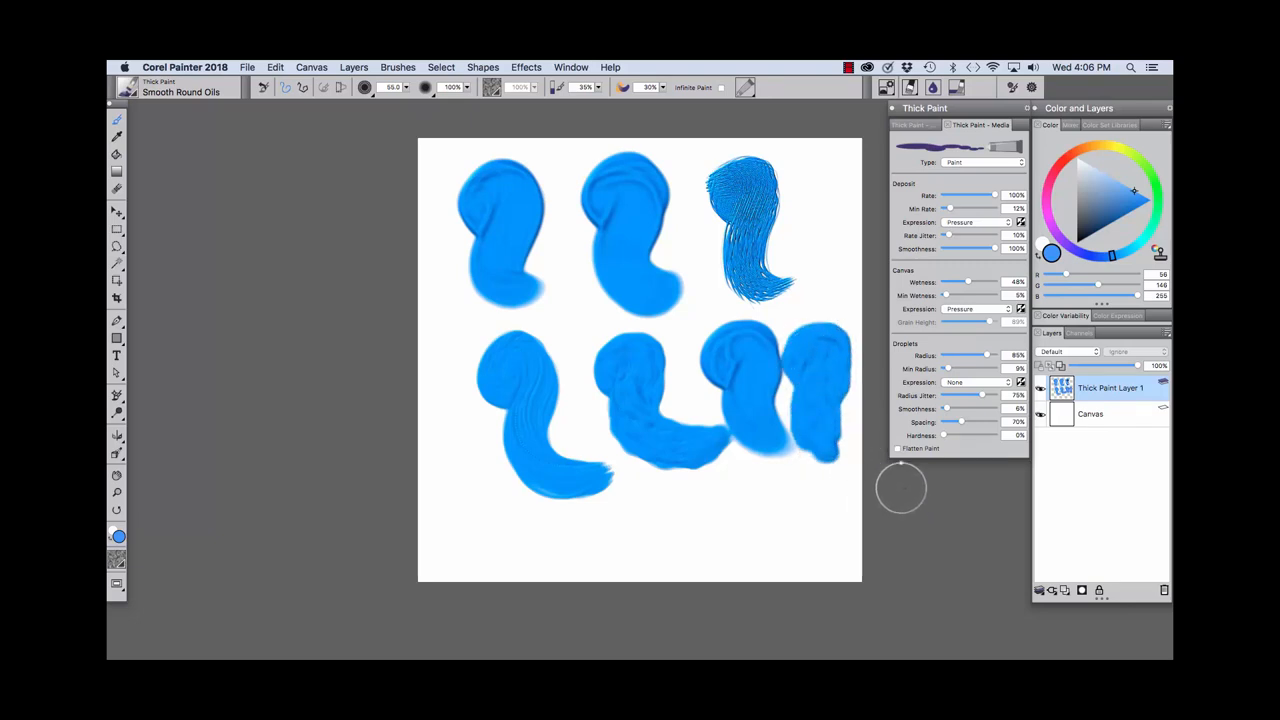
click(396, 68)
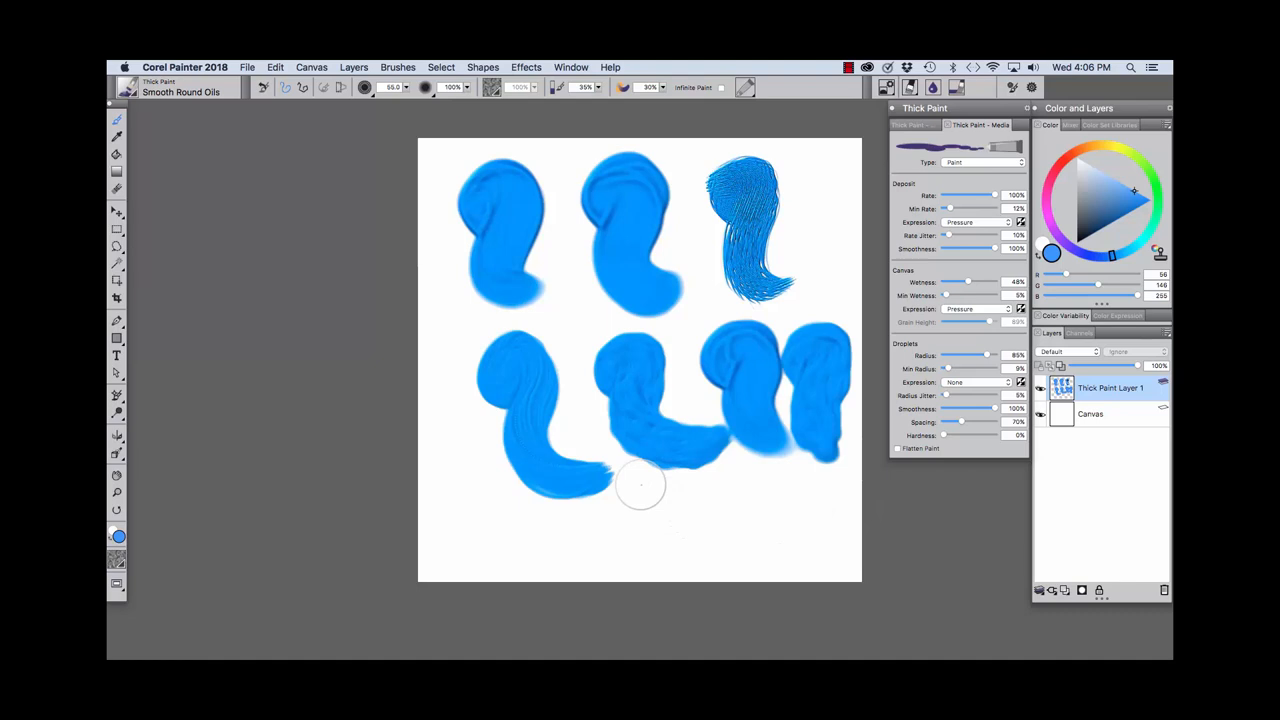
mouse_move(684, 476)
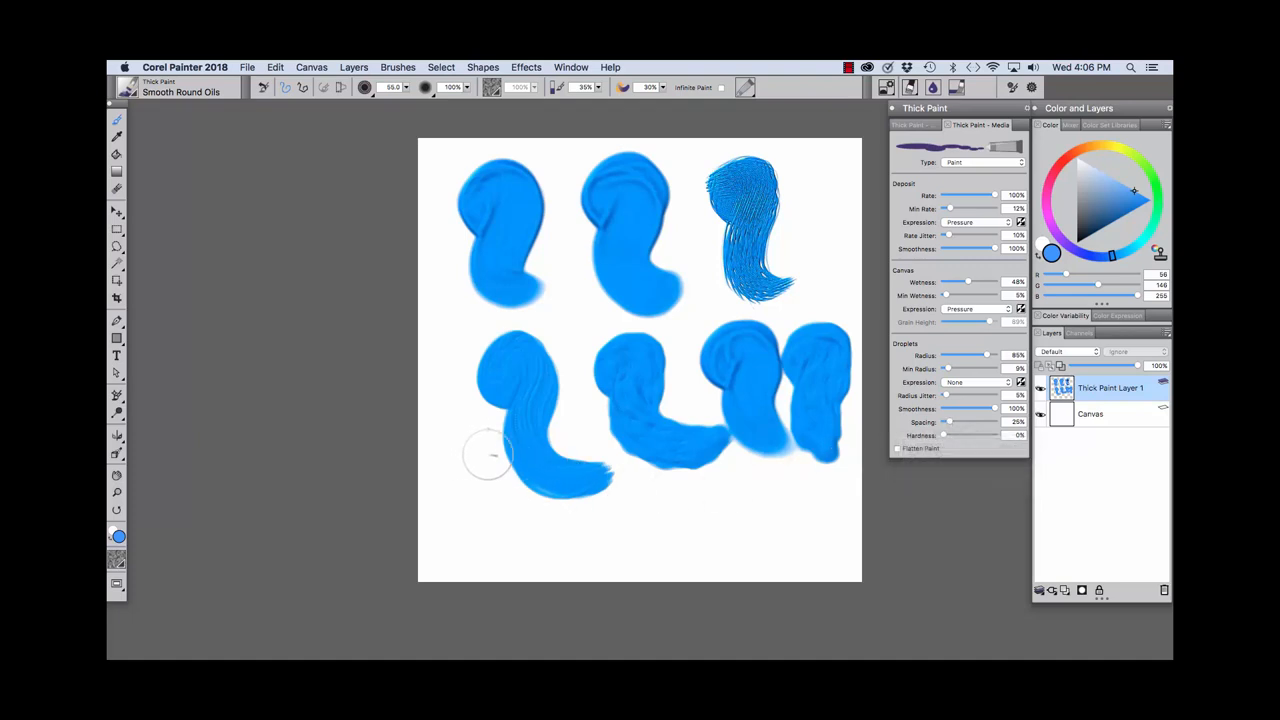
- Choose a Brushes menu option and paint new strokes at the lower left and along the canvas bottom
click(396, 68)
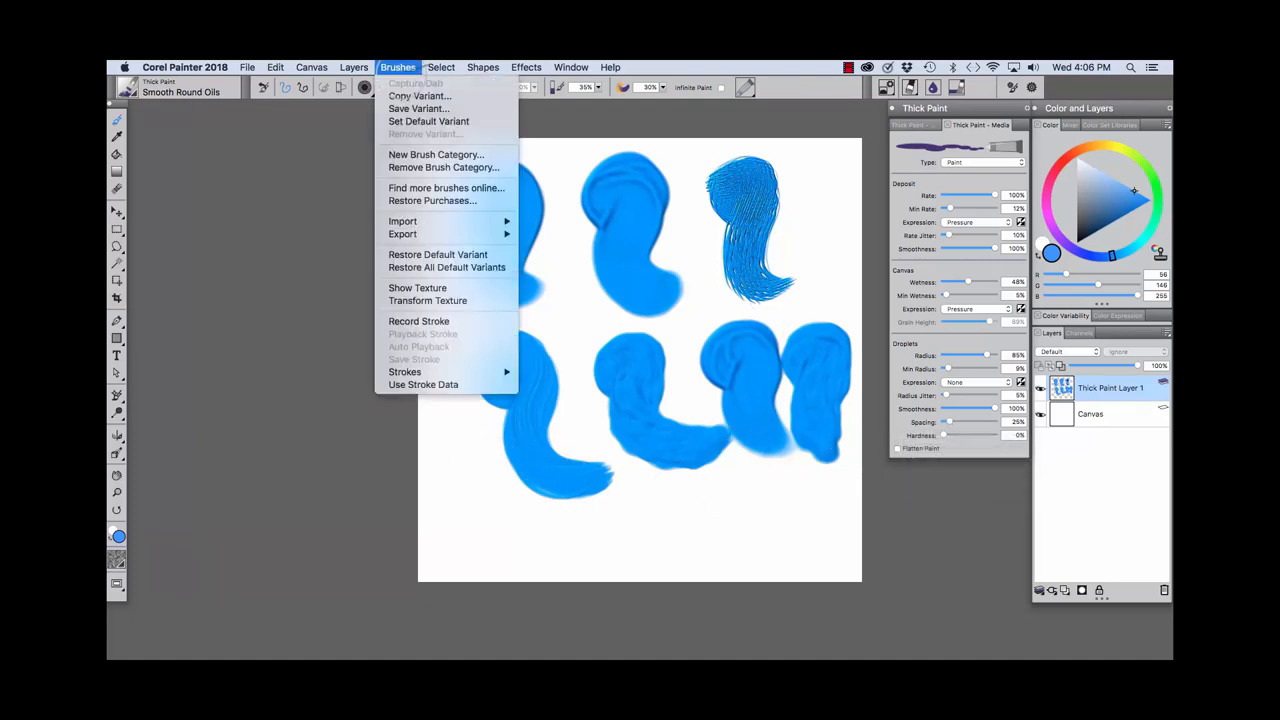
click(756, 464)
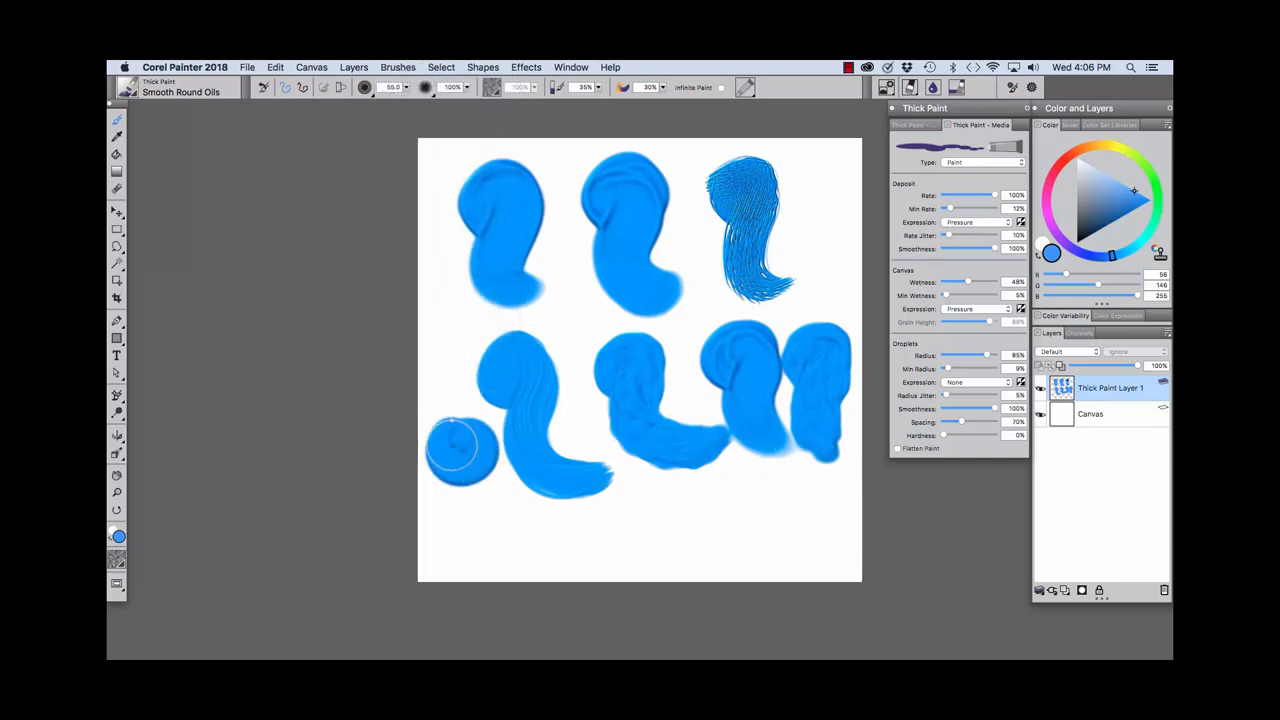
drag(460, 444, 484, 530)
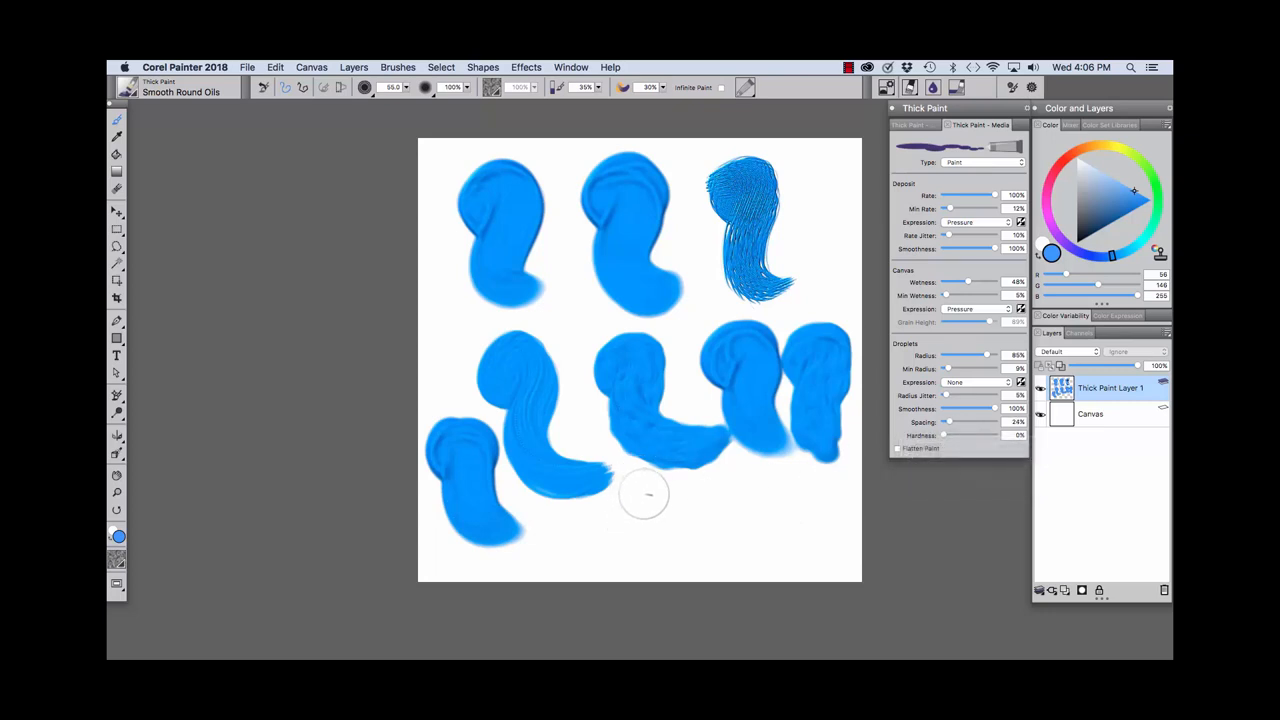
drag(644, 504, 660, 520)
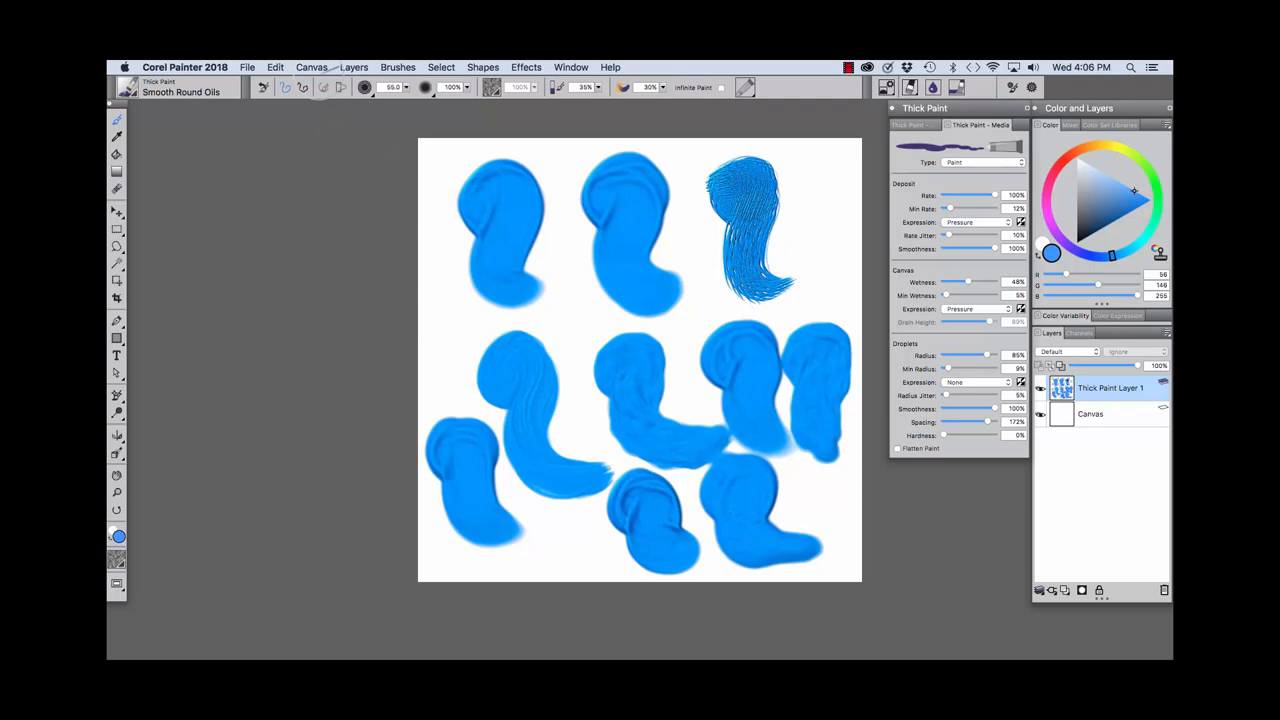
- Undo the later strokes back to the first five and paint one test stroke near the bottom centre
click(396, 68)
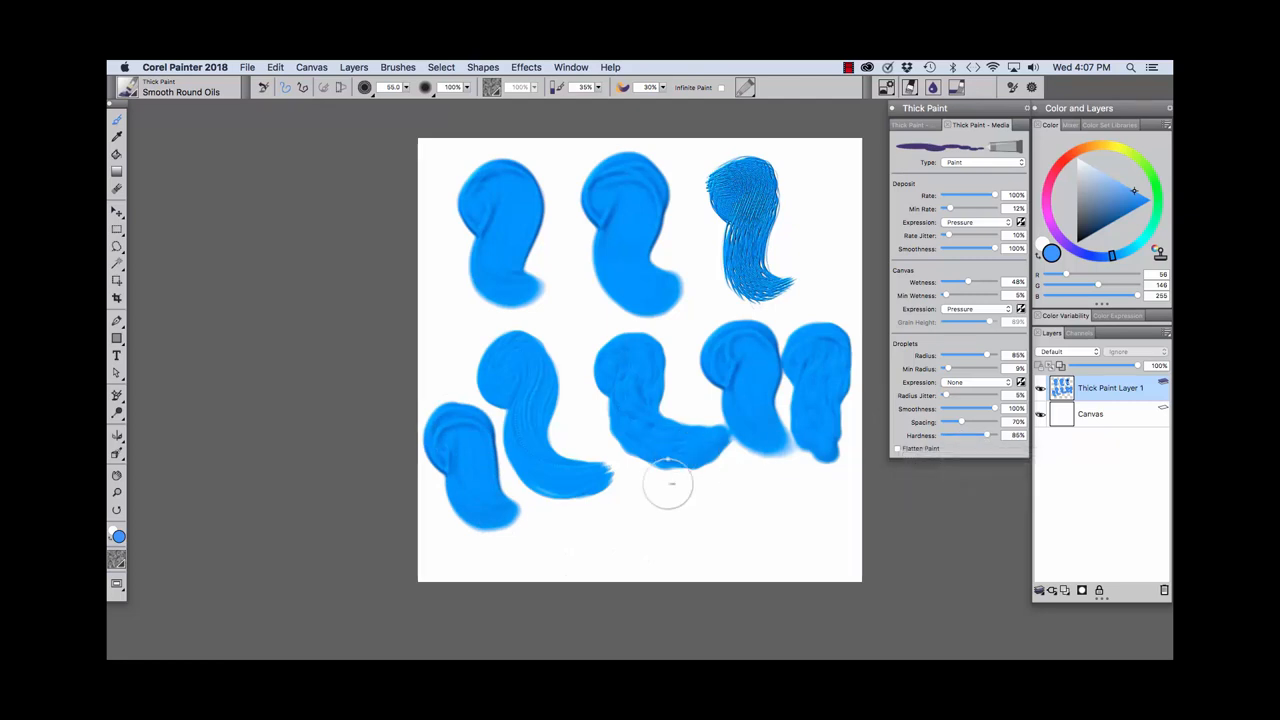
mouse_move(664, 504)
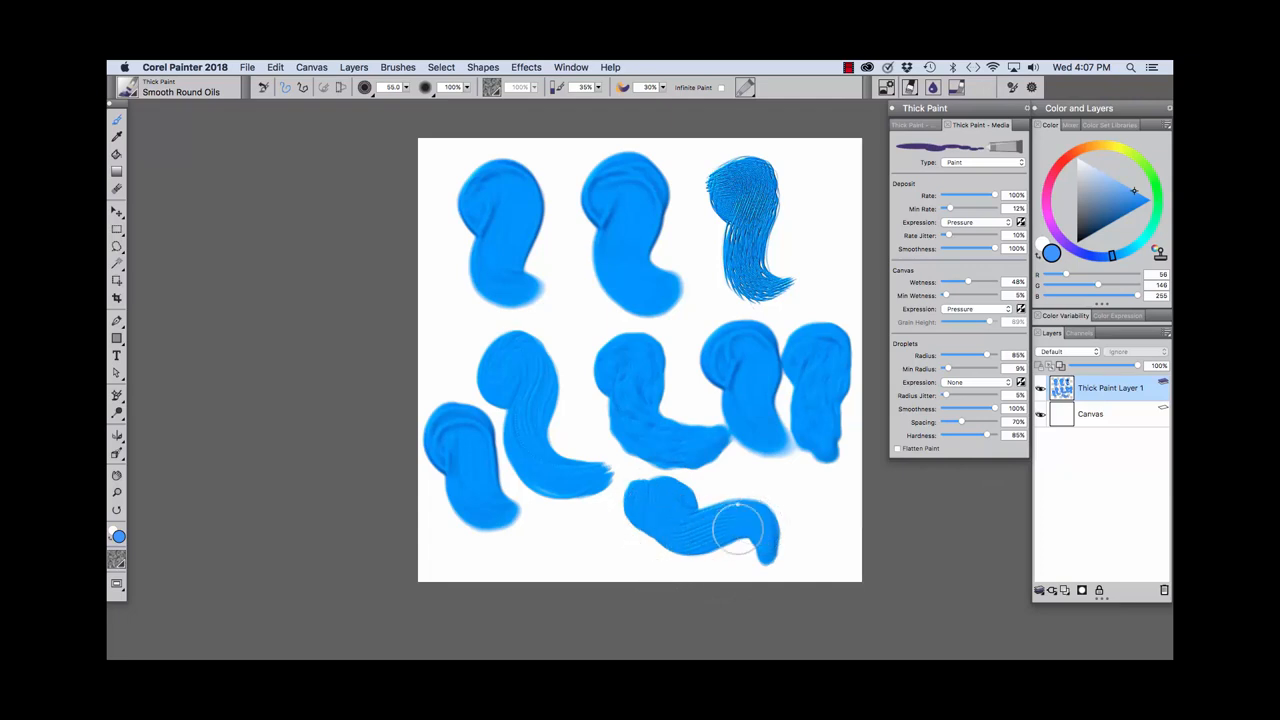
drag(740, 524, 764, 530)
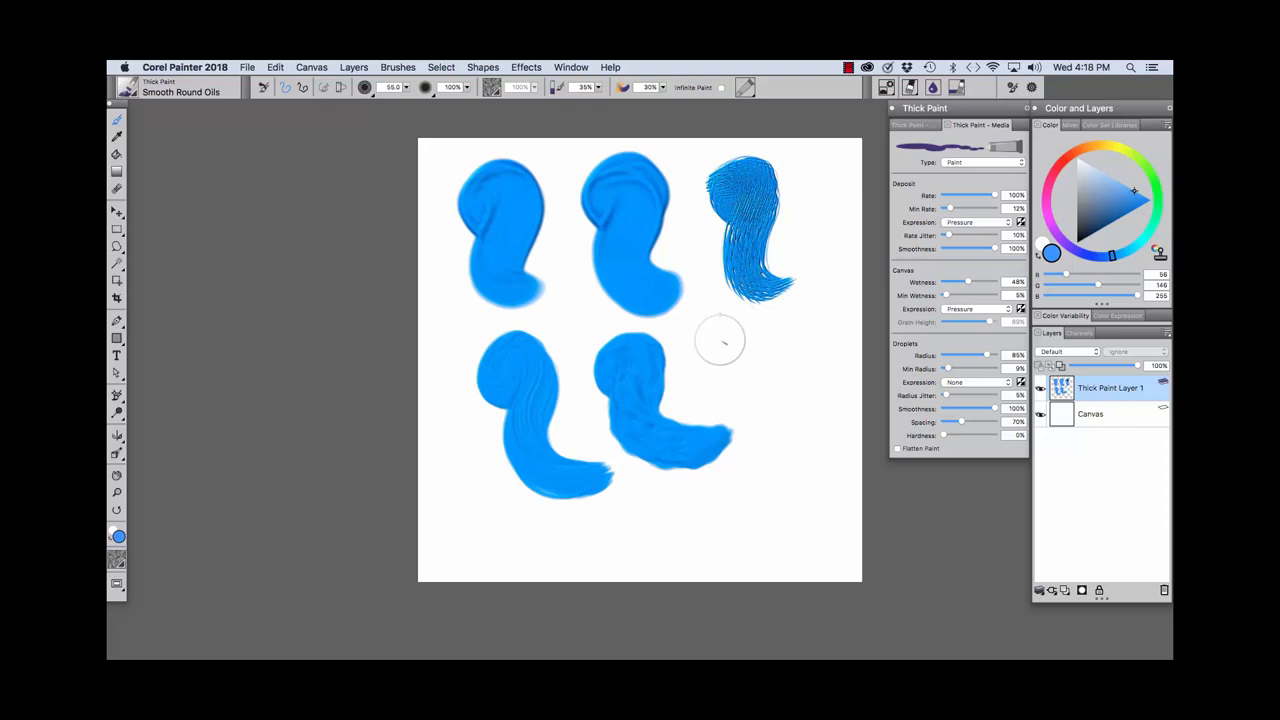
- Paint a stroke right of the second row and set Droplets Expression to Pressure
drag(744, 330, 780, 420)
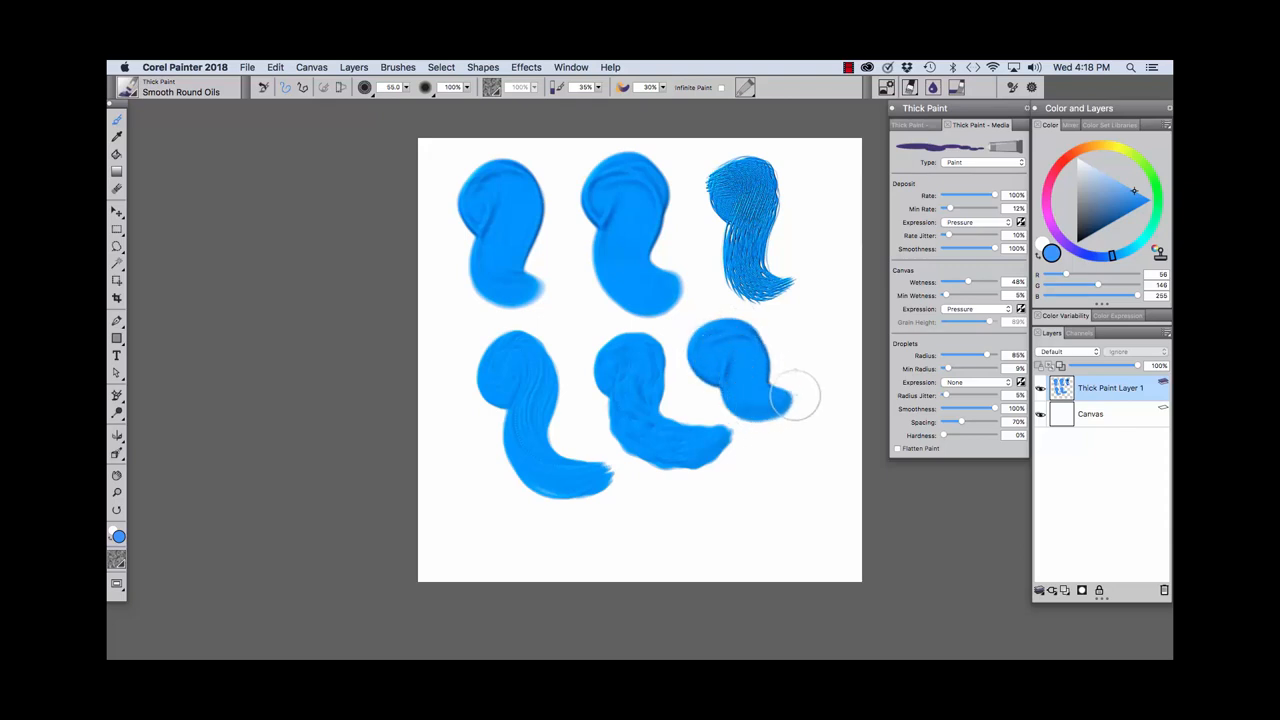
click(980, 382)
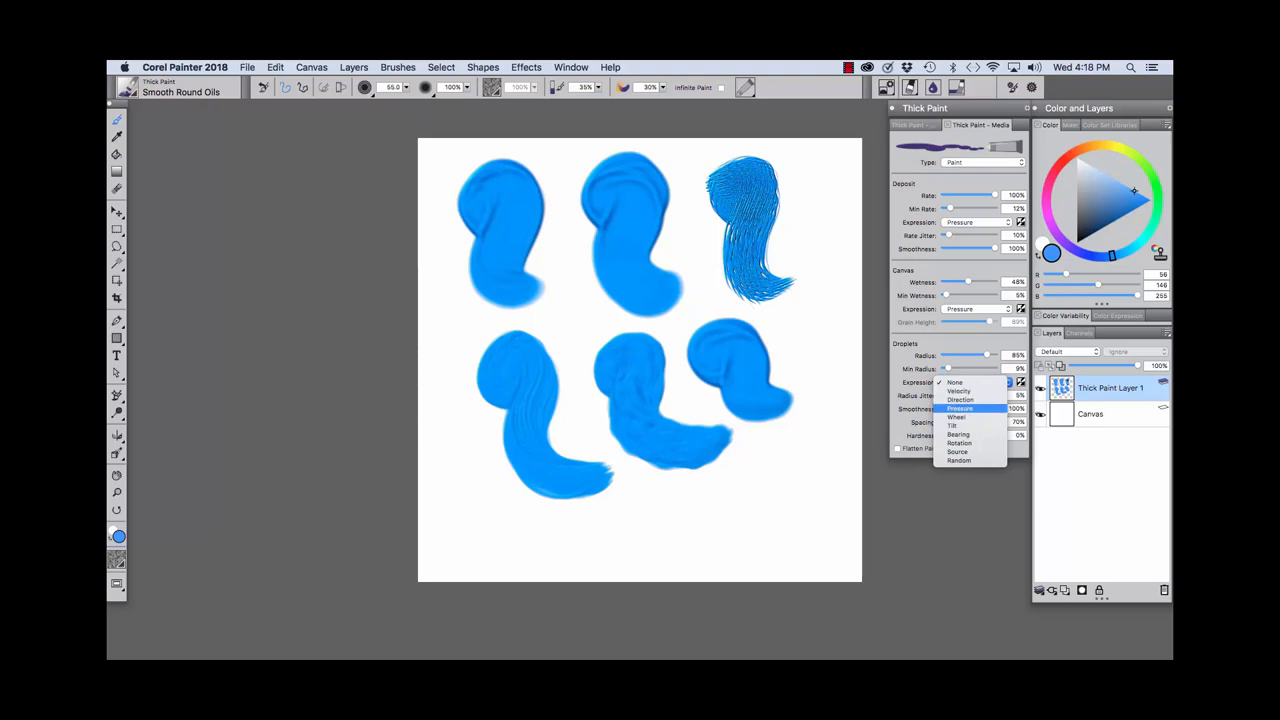
click(958, 408)
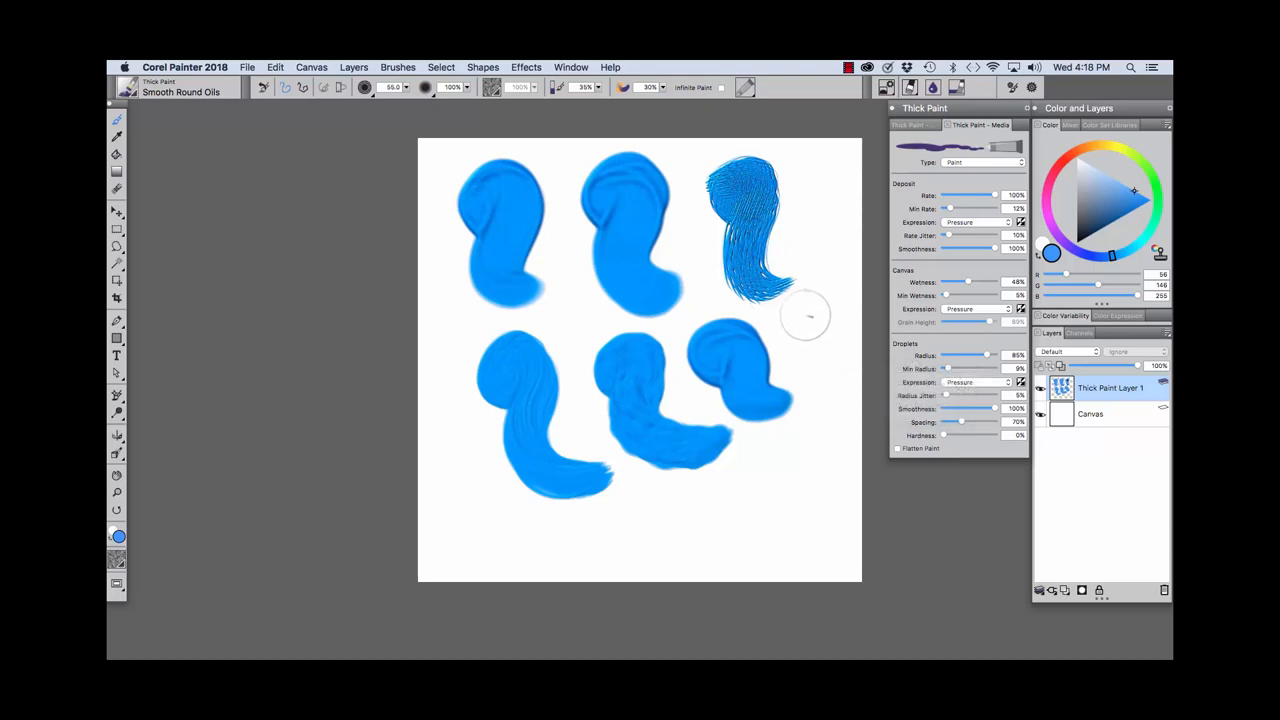
- Paint a tall pressure-sensitive stroke down the right edge of the canvas
drag(804, 316, 820, 350)
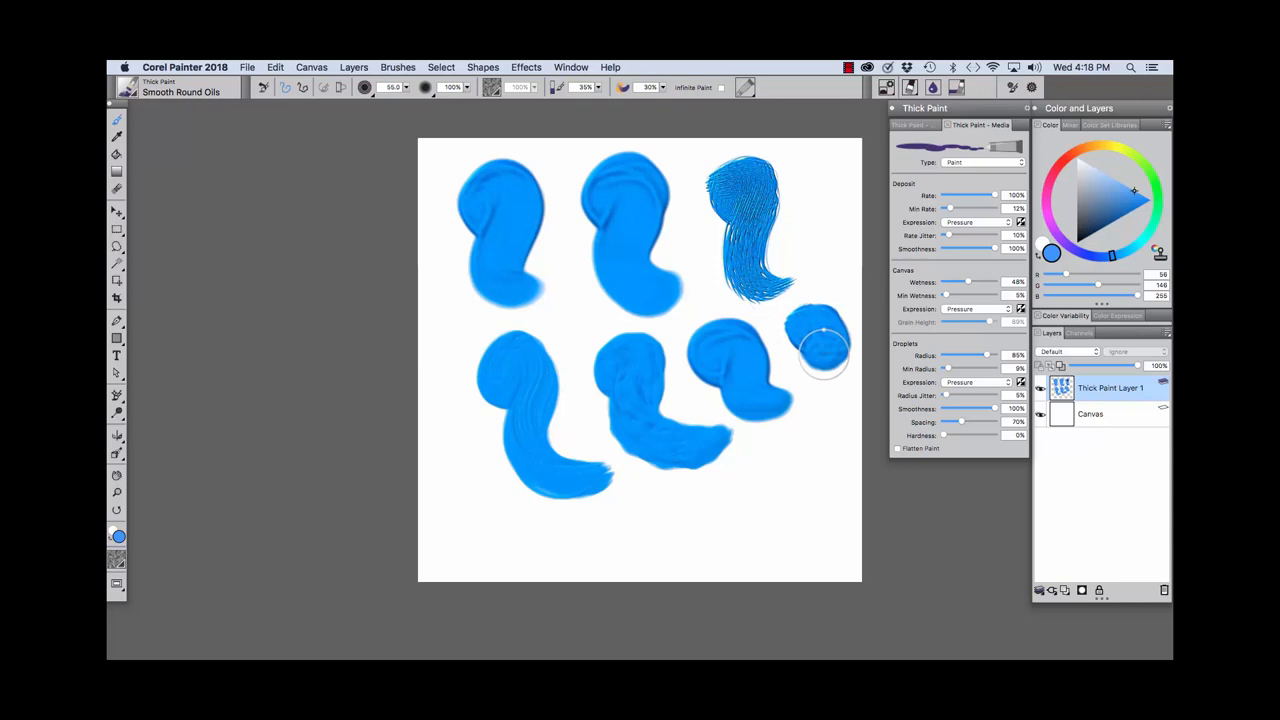
drag(820, 330, 820, 420)
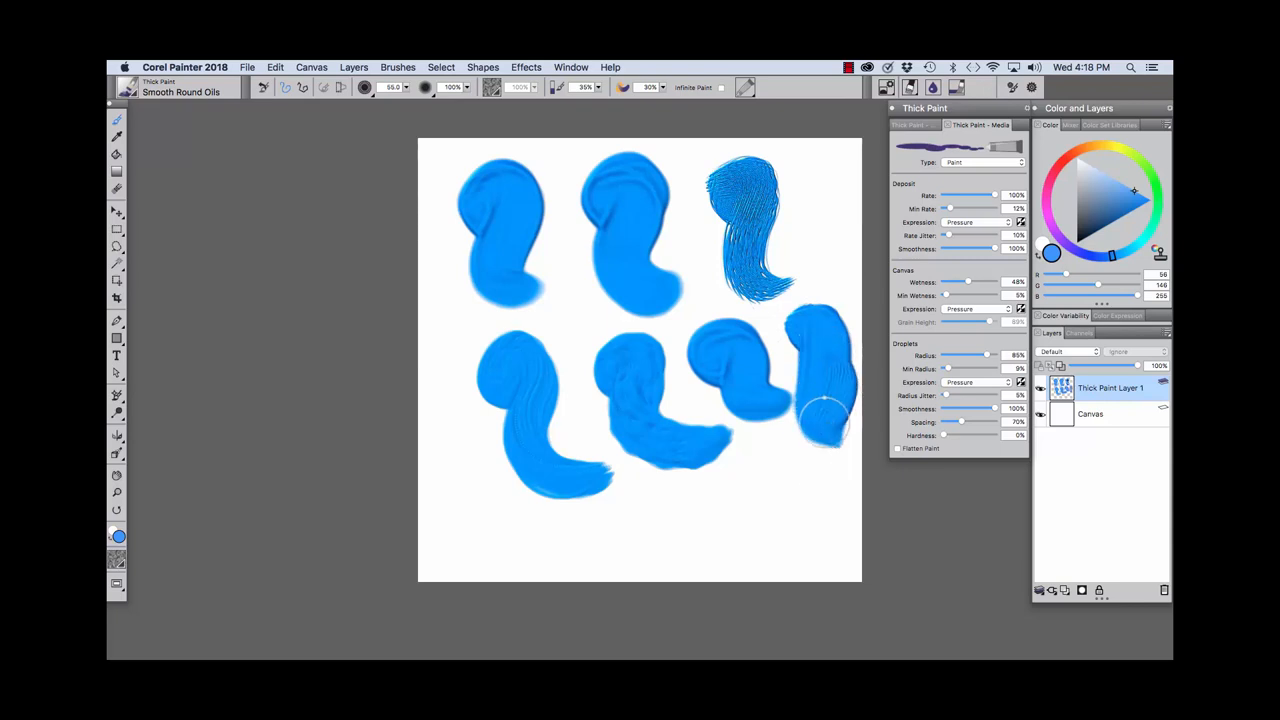
drag(820, 404, 820, 486)
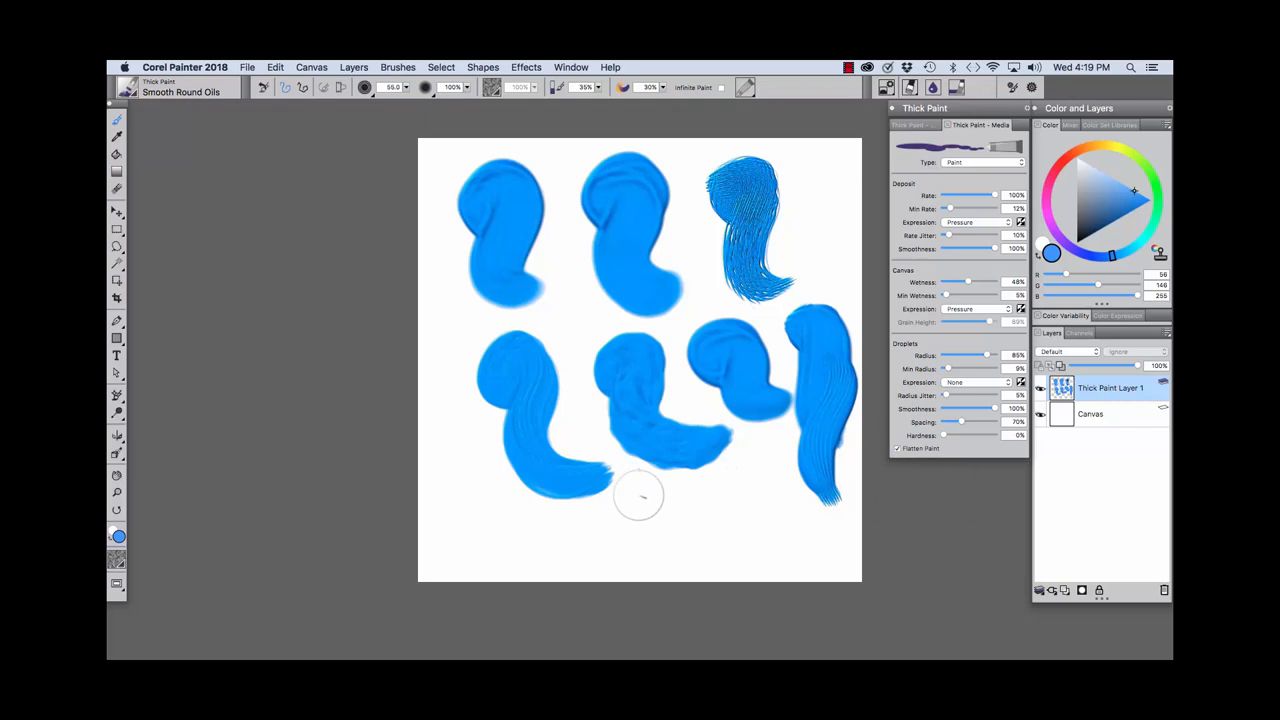
- Paint long horizontal blue strokes across the bottom of the canvas with Smooth Round Oils
drag(640, 500, 790, 470)
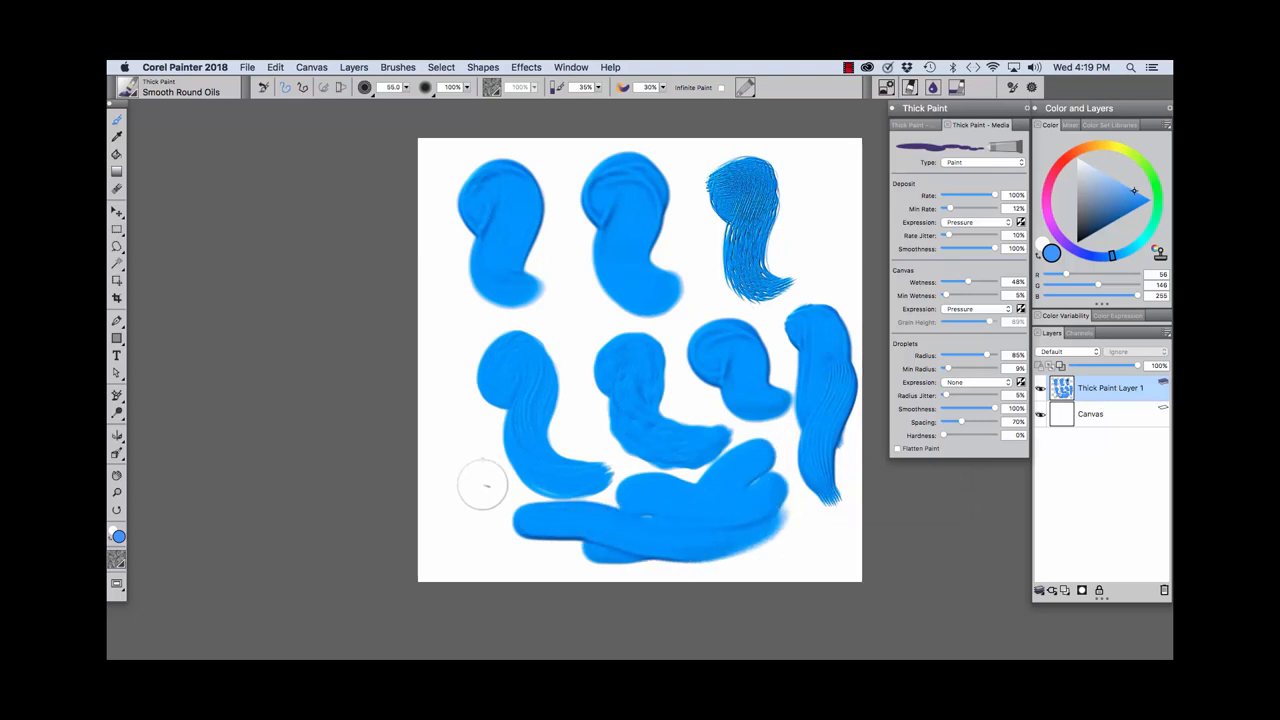
mouse_move(484, 486)
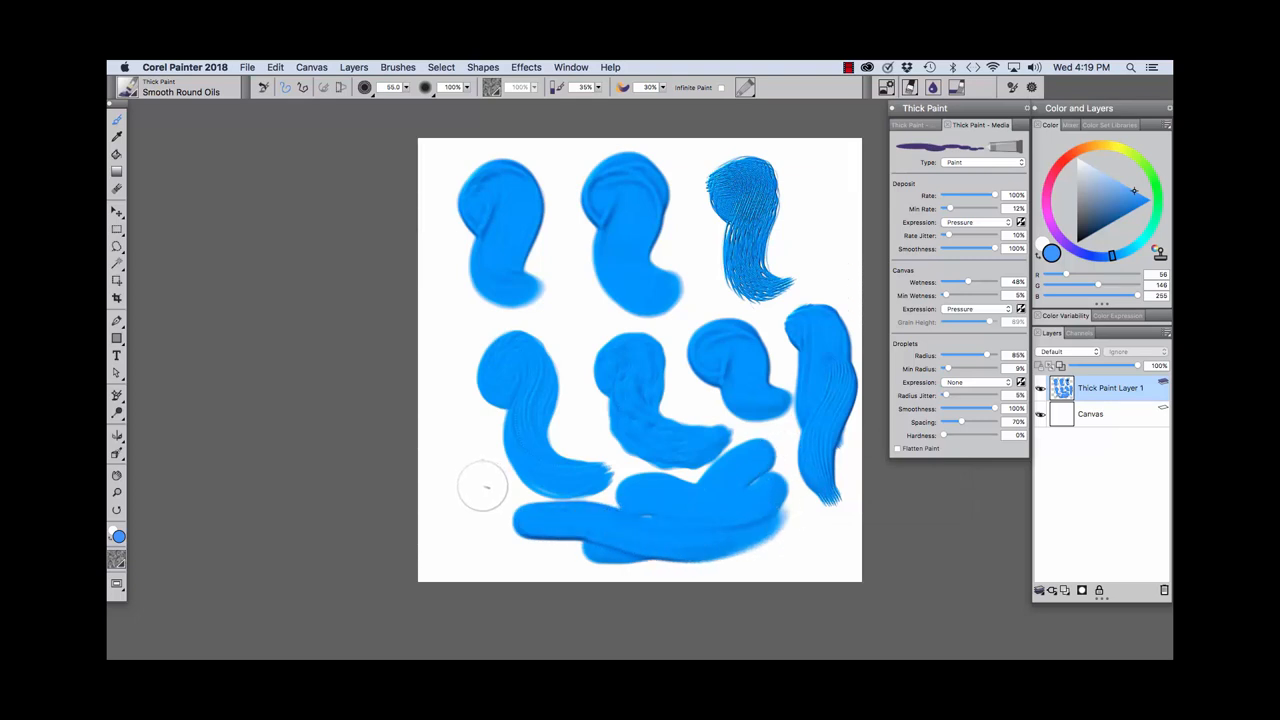